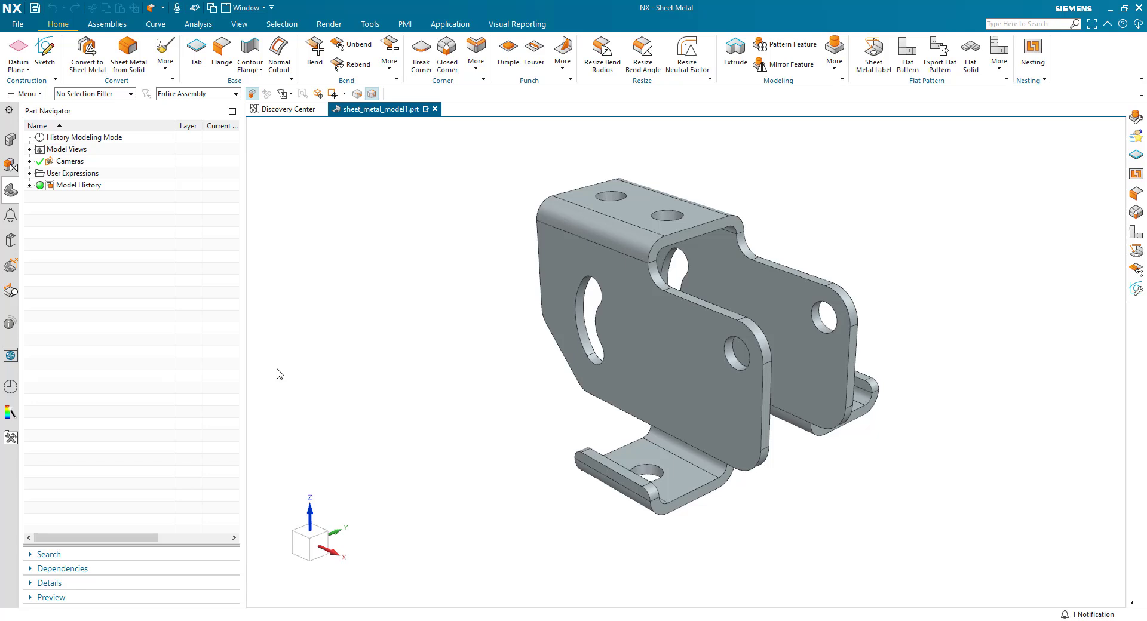
mouse_move(401, 365)
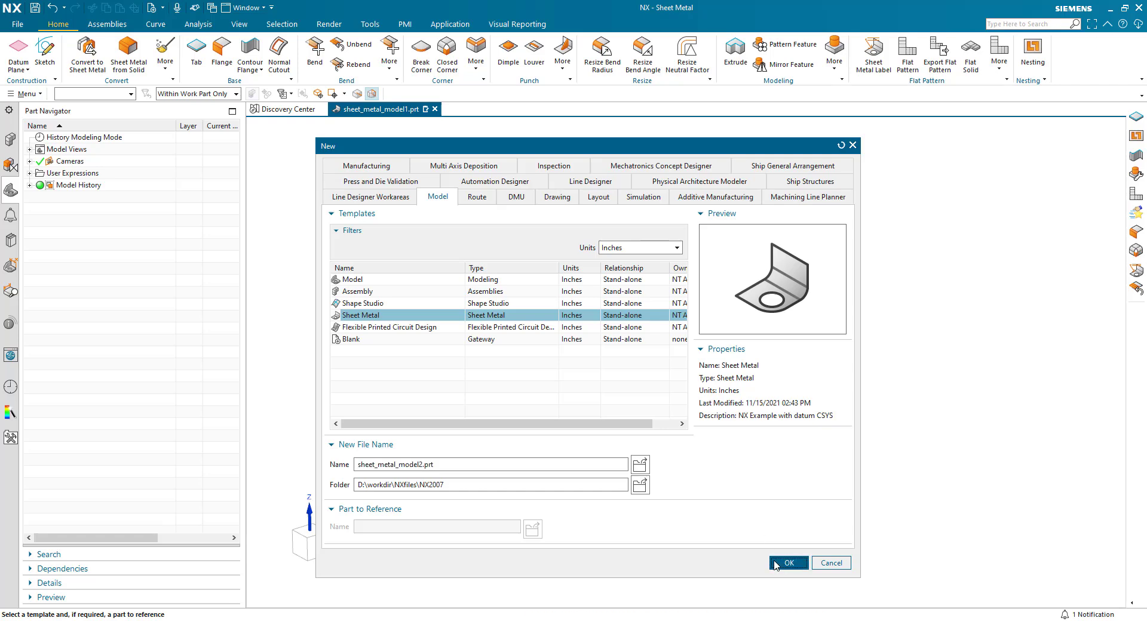
- Set sheet metal thickness, bend radius, relief depth and width to 0.25 in
left_click(787, 562)
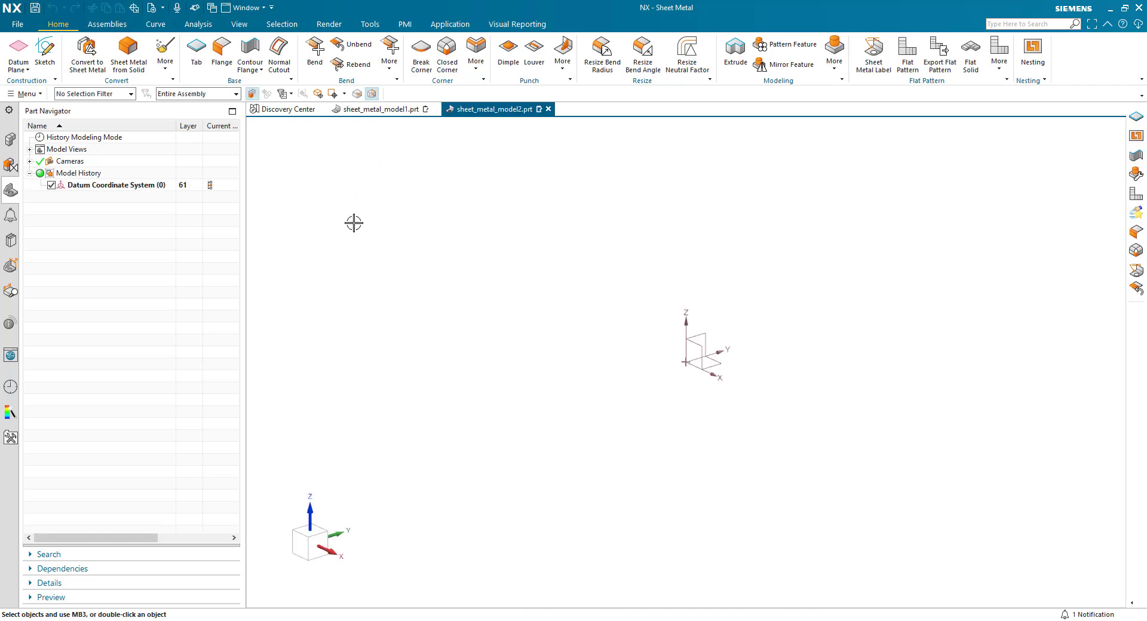
left_click(15, 24)
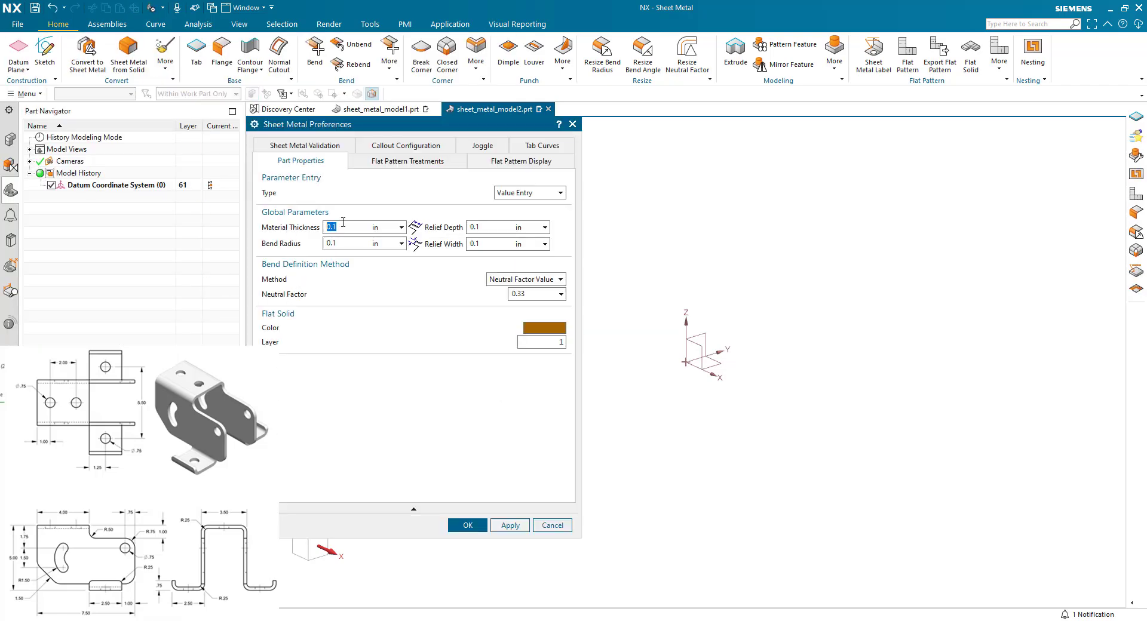
type(".25")
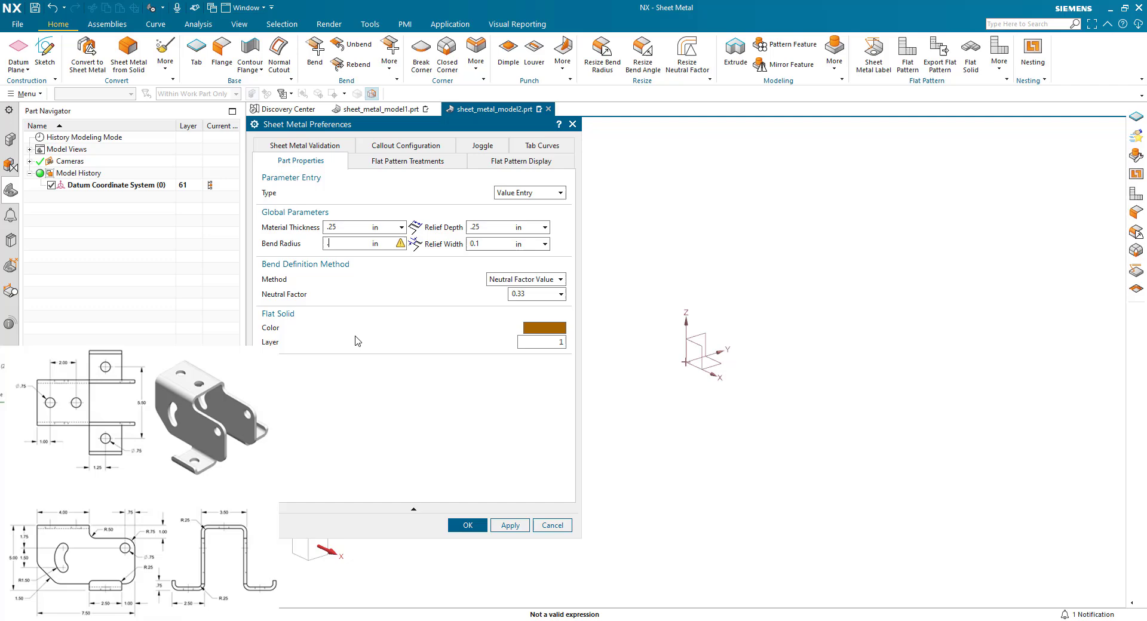
type(".25")
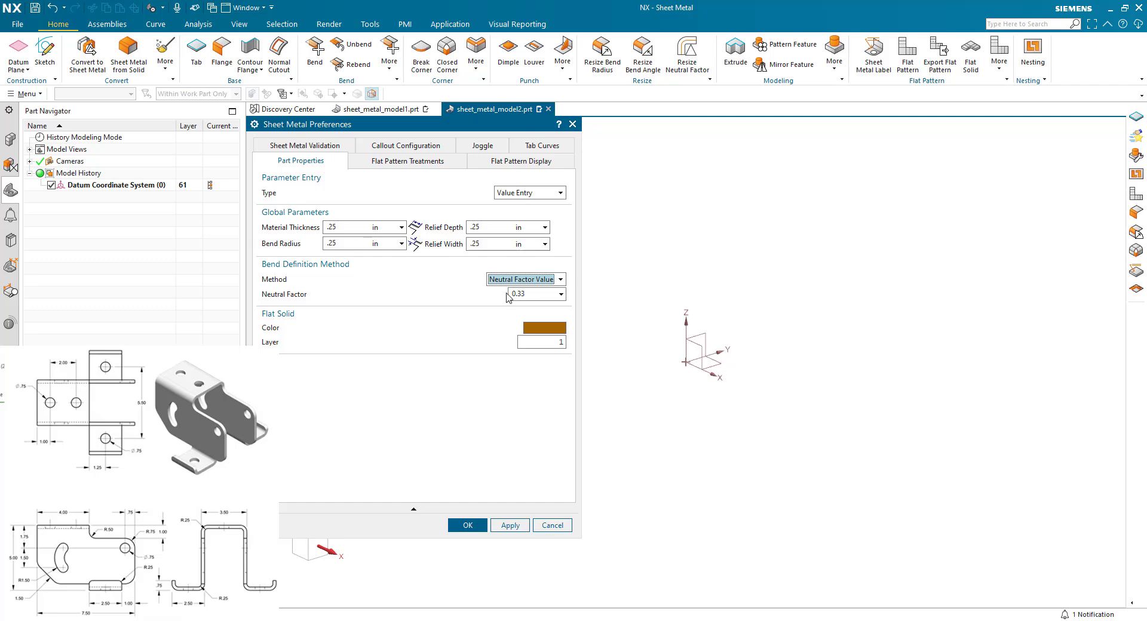
mouse_move(468, 470)
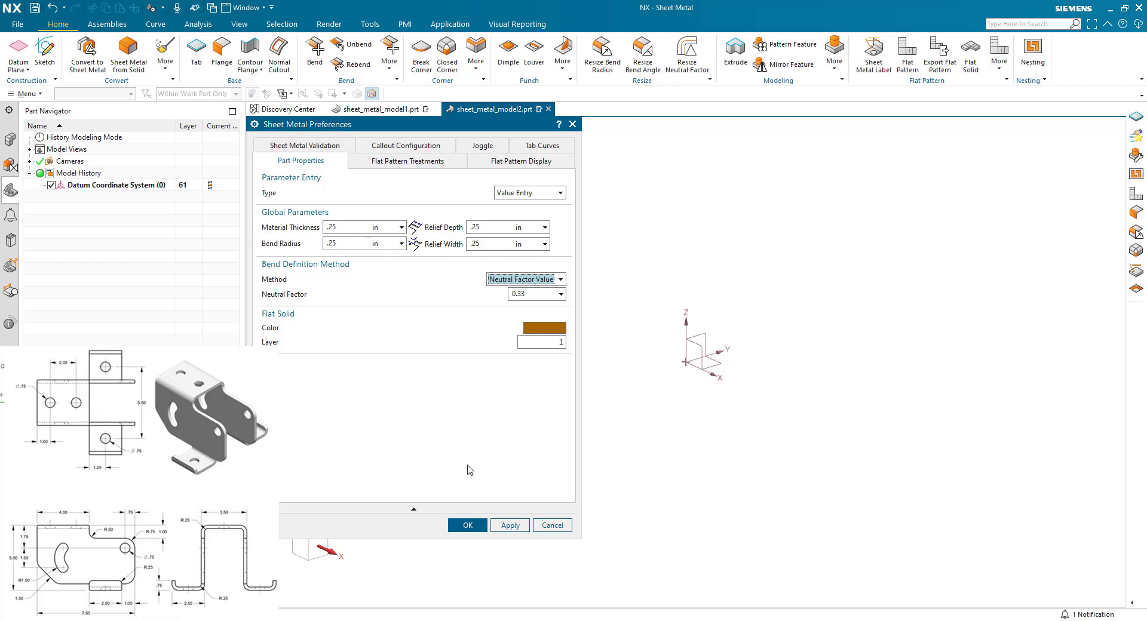
left_click(468, 525)
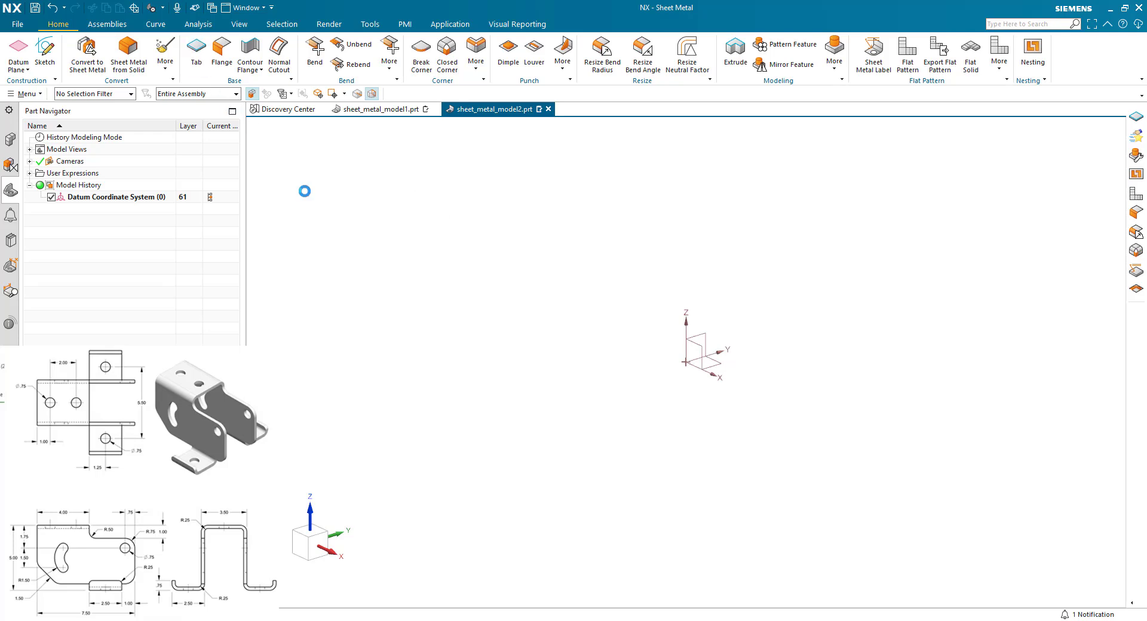
- Sketch a 4 by 1.75 in rectangle, scaling the sketch, and finish it as the base tab
left_click(195, 52)
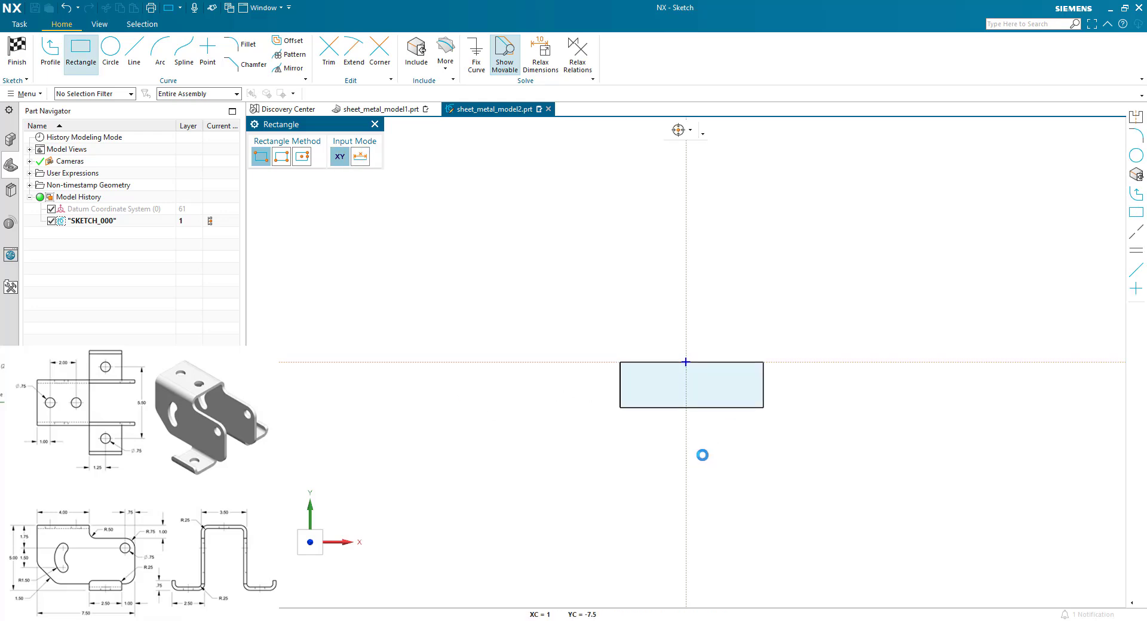
left_click(702, 454)
type("4.000000")
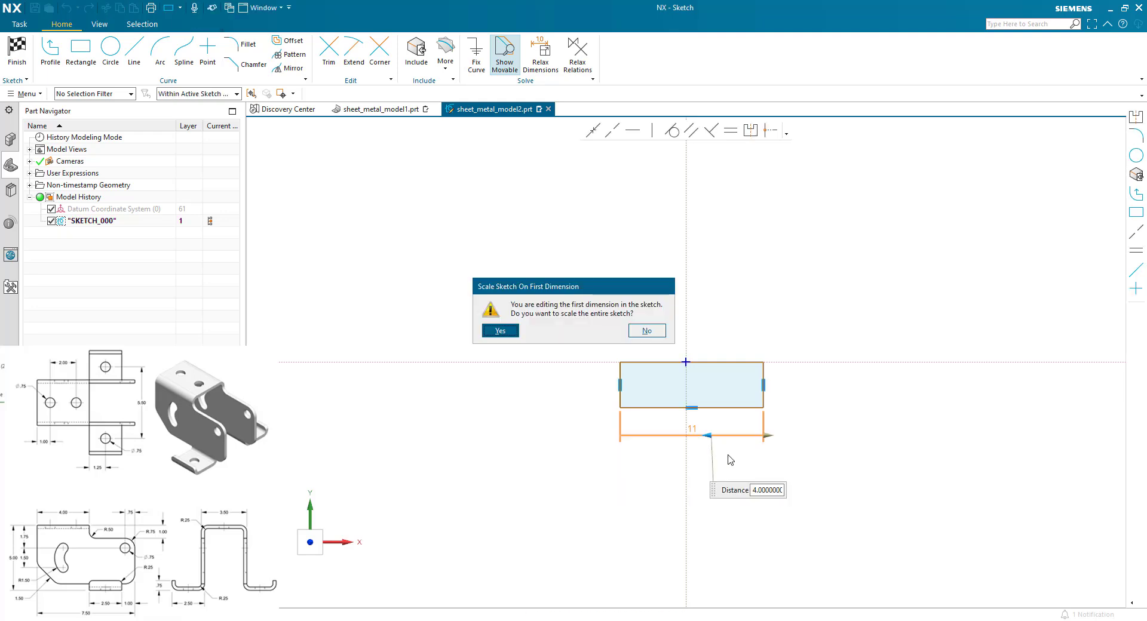
left_click(499, 331)
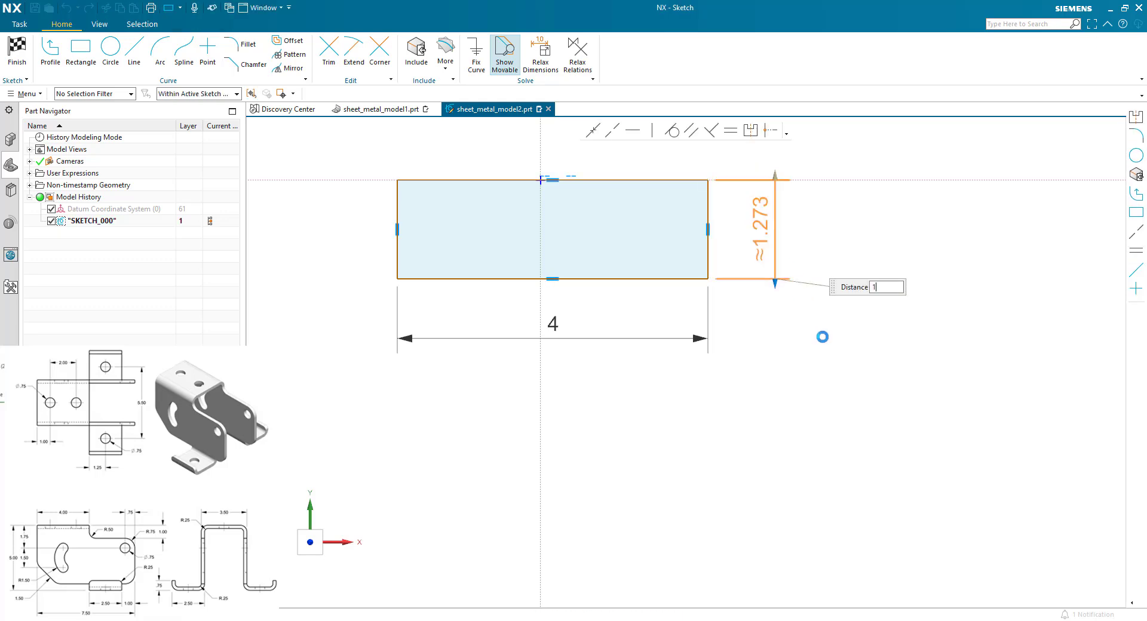
type("1.75")
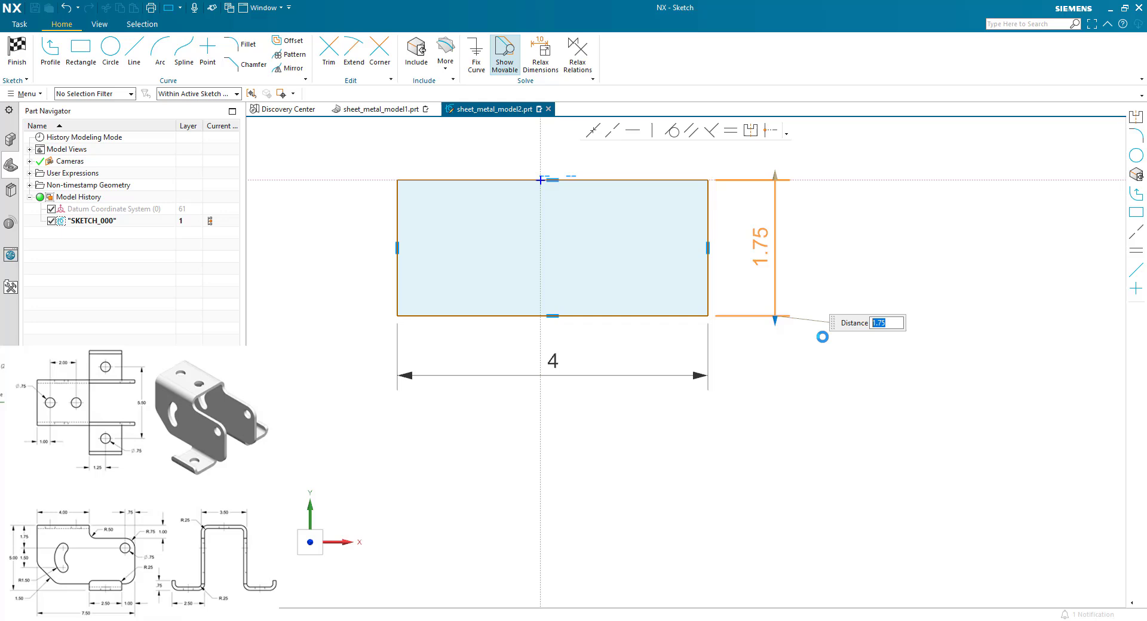
left_click(706, 248)
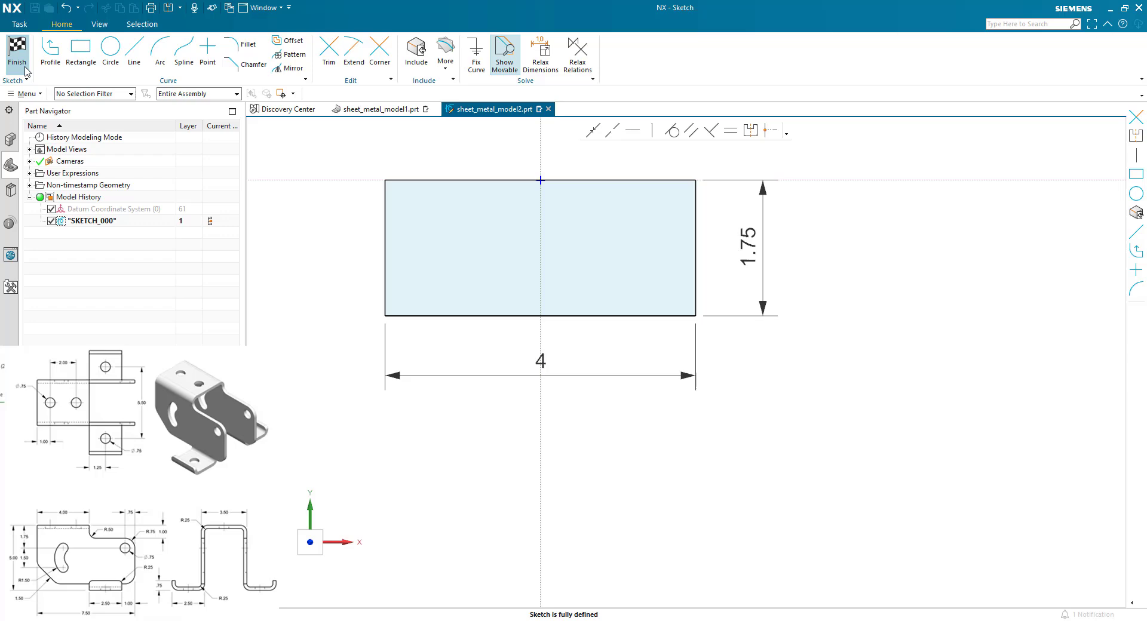
left_click(15, 55)
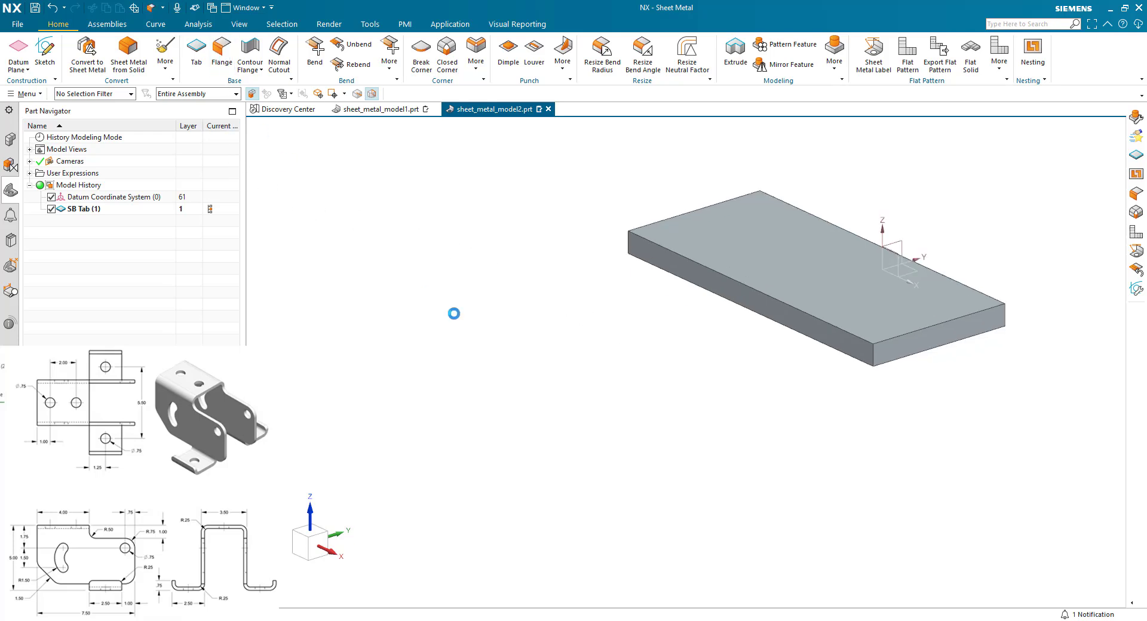
- Add a 4.5 in, 90° flange on the tab edge with Material Inside inset
left_click(221, 52)
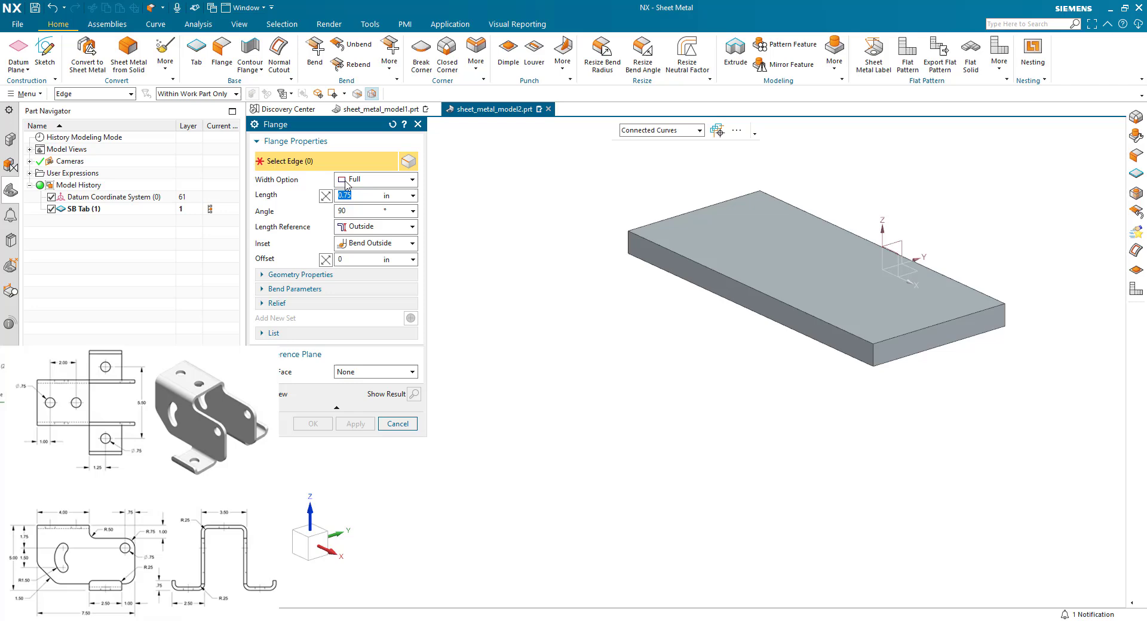
type("4.")
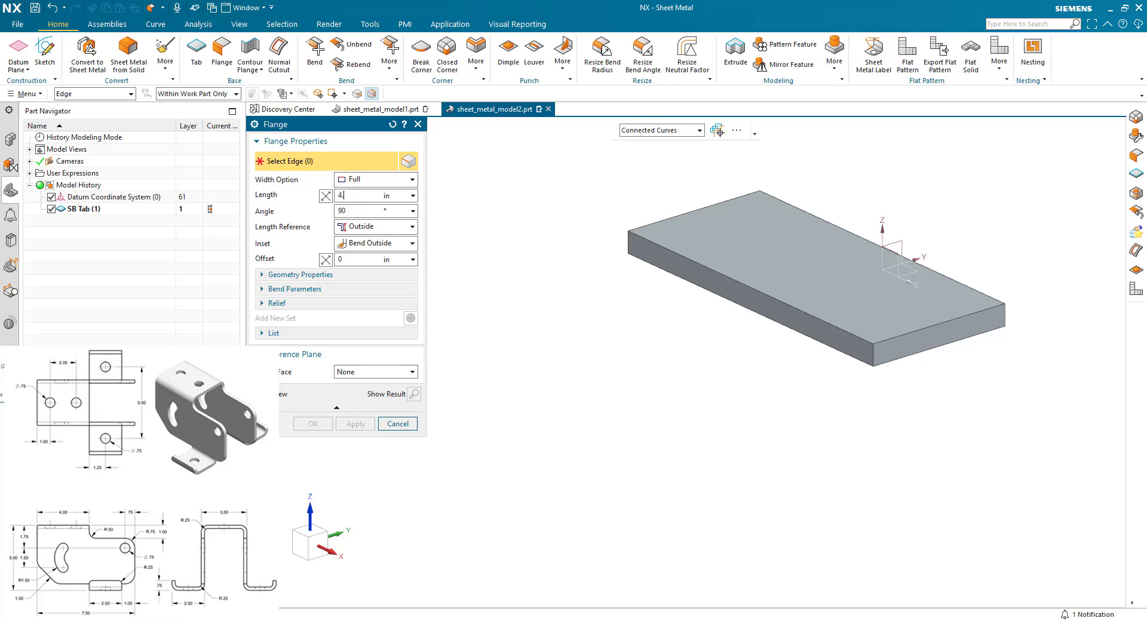
type("4.5")
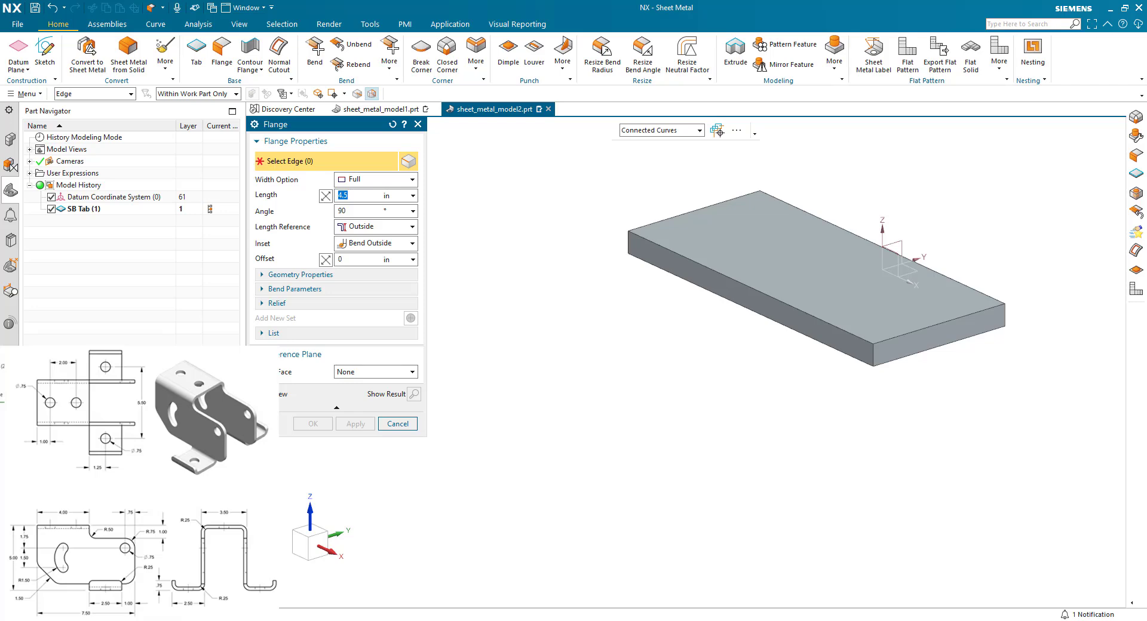
mouse_move(359, 208)
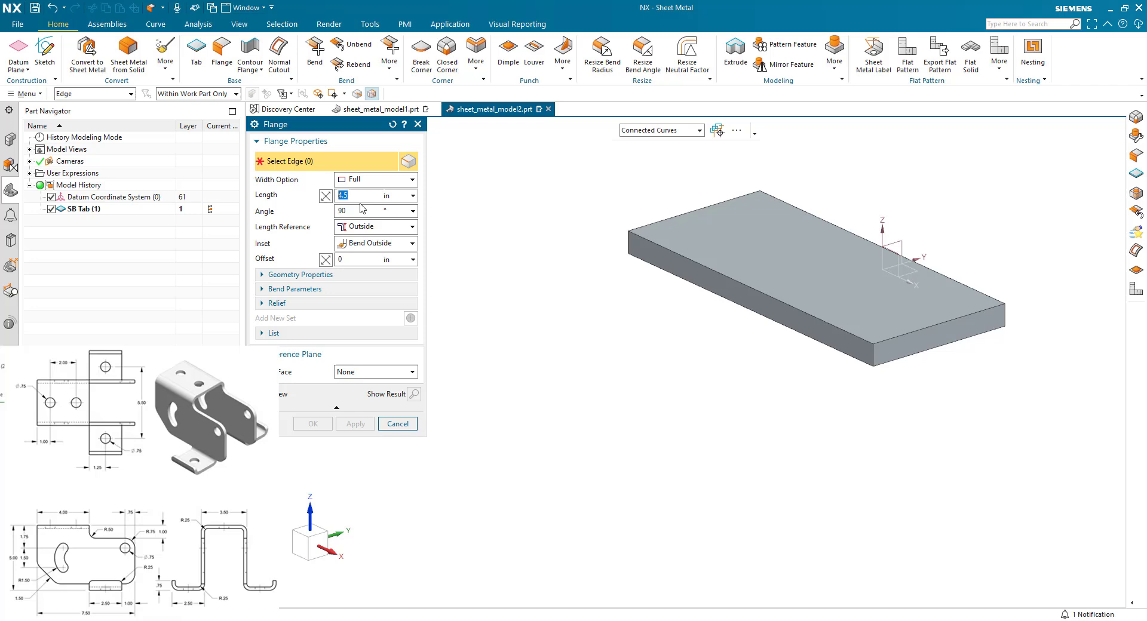
mouse_move(365, 233)
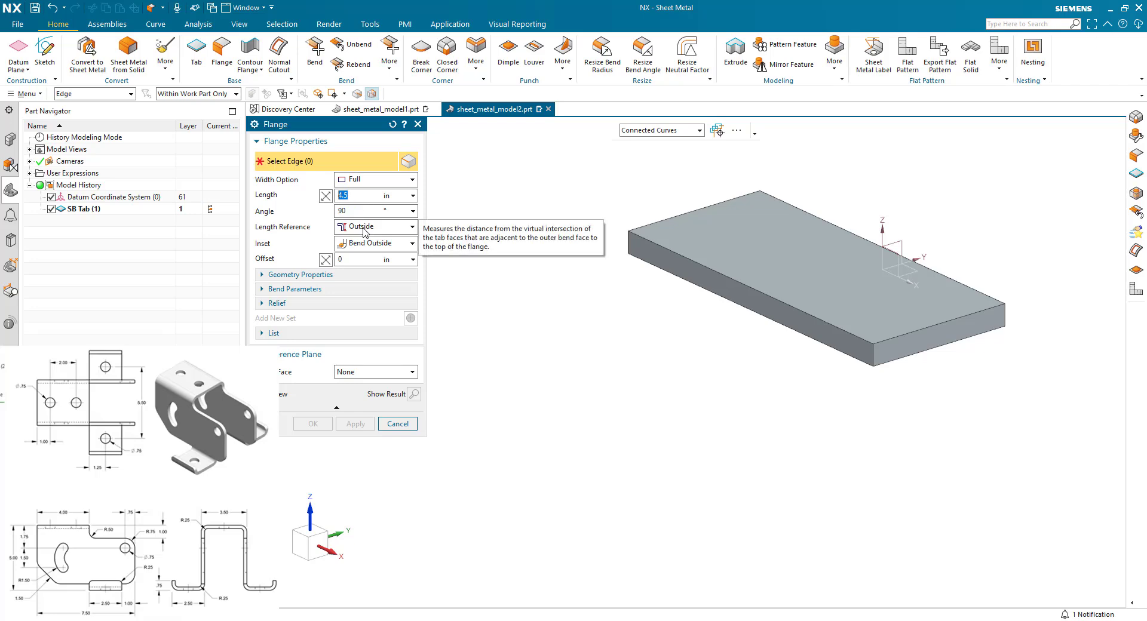
left_click(746, 307)
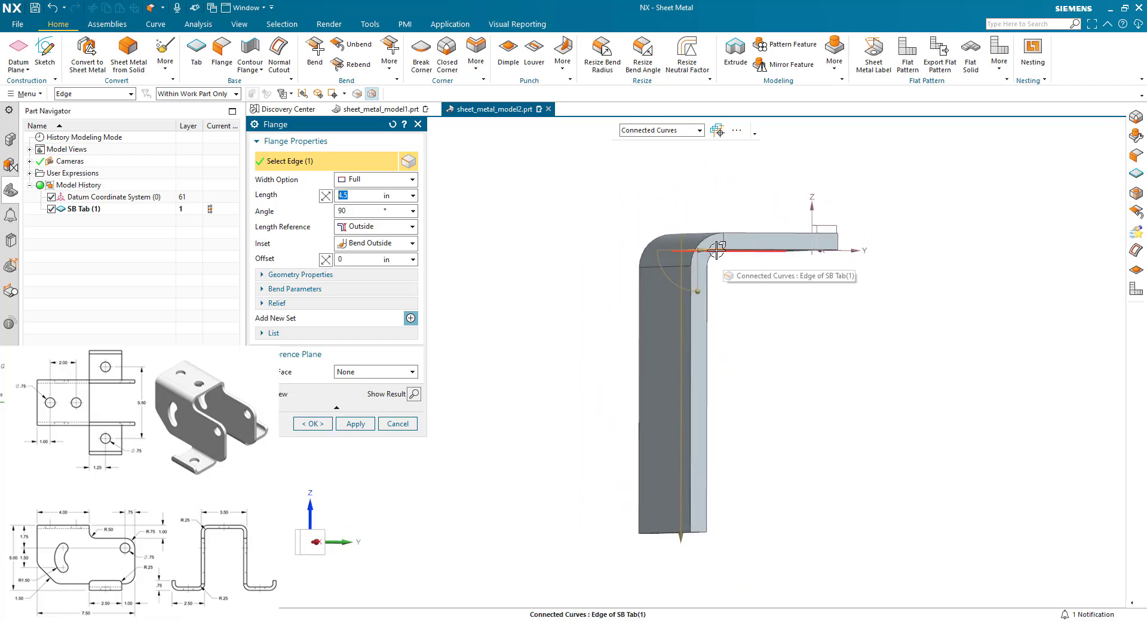
left_click(713, 250)
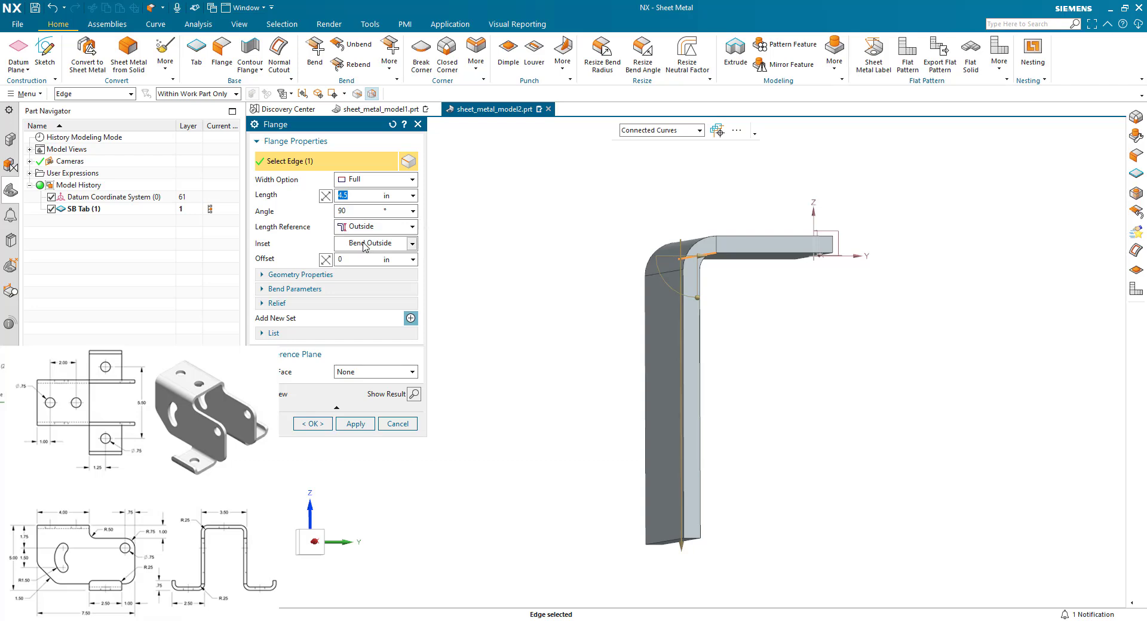
left_click(373, 243)
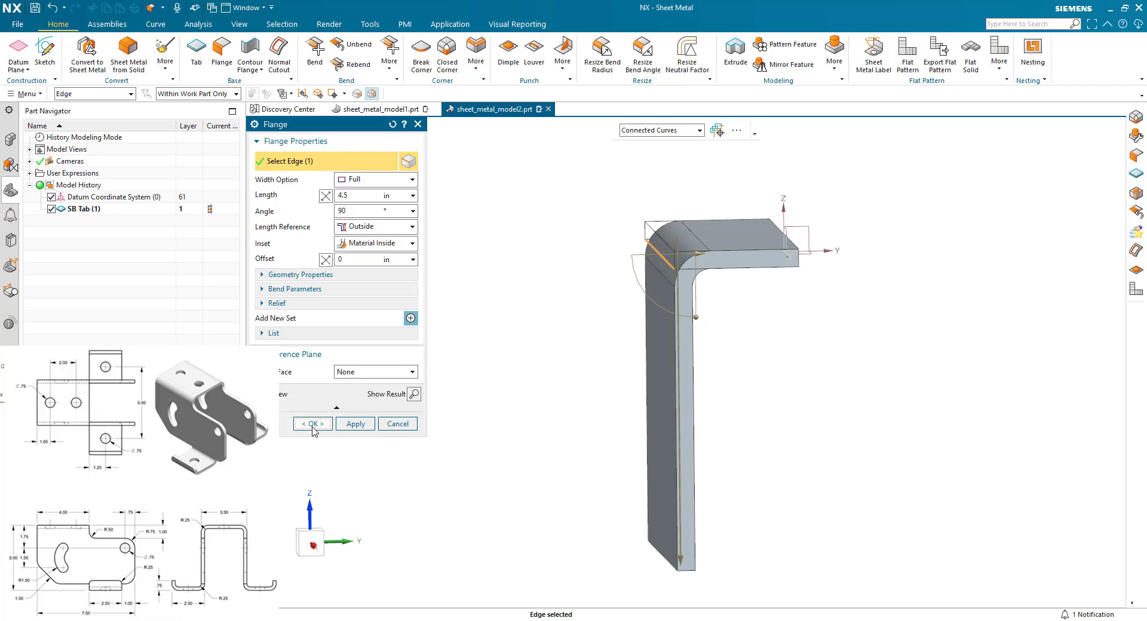
left_click(312, 425)
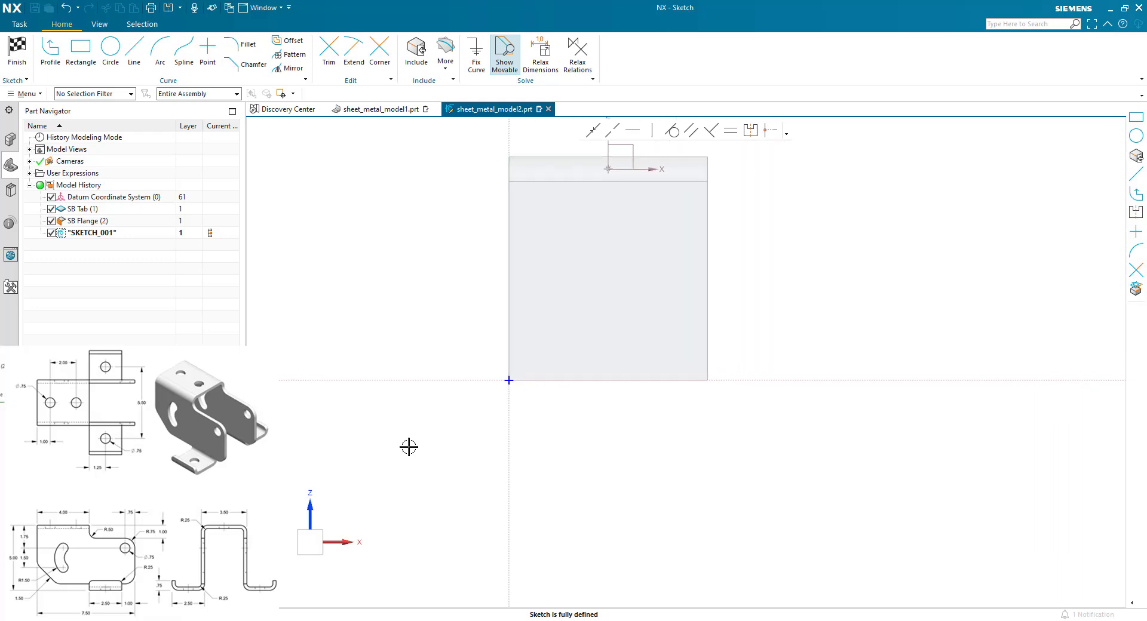
- Sketch a rectangle 7.5 in out on the flange face with 0.75 in filleted corners
left_click(80, 55)
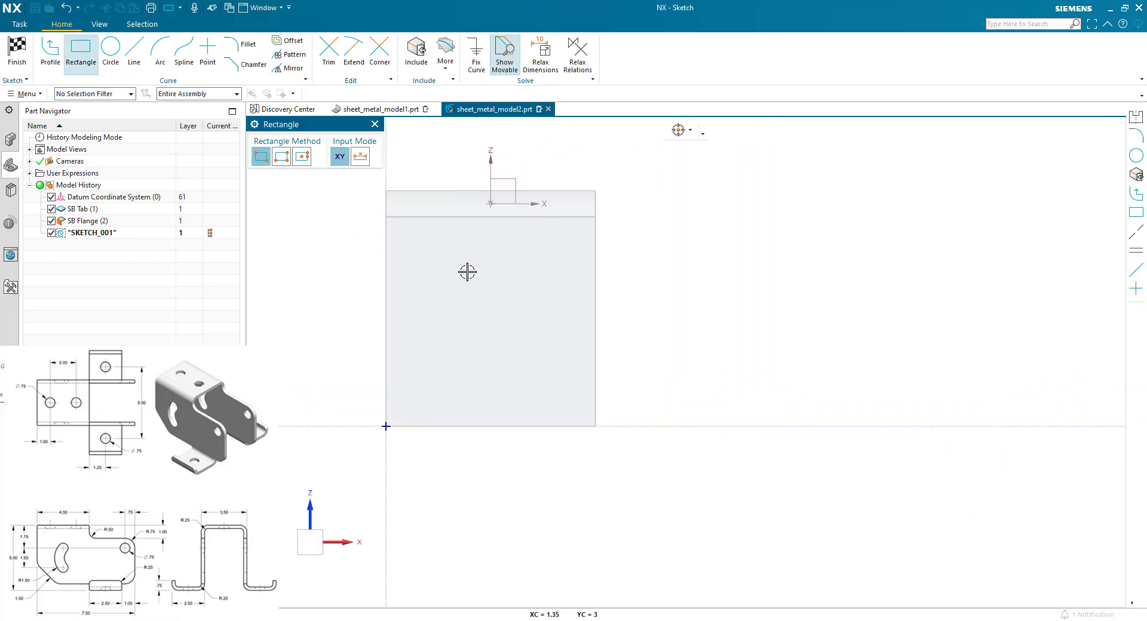
left_click_drag(595, 258, 701, 375)
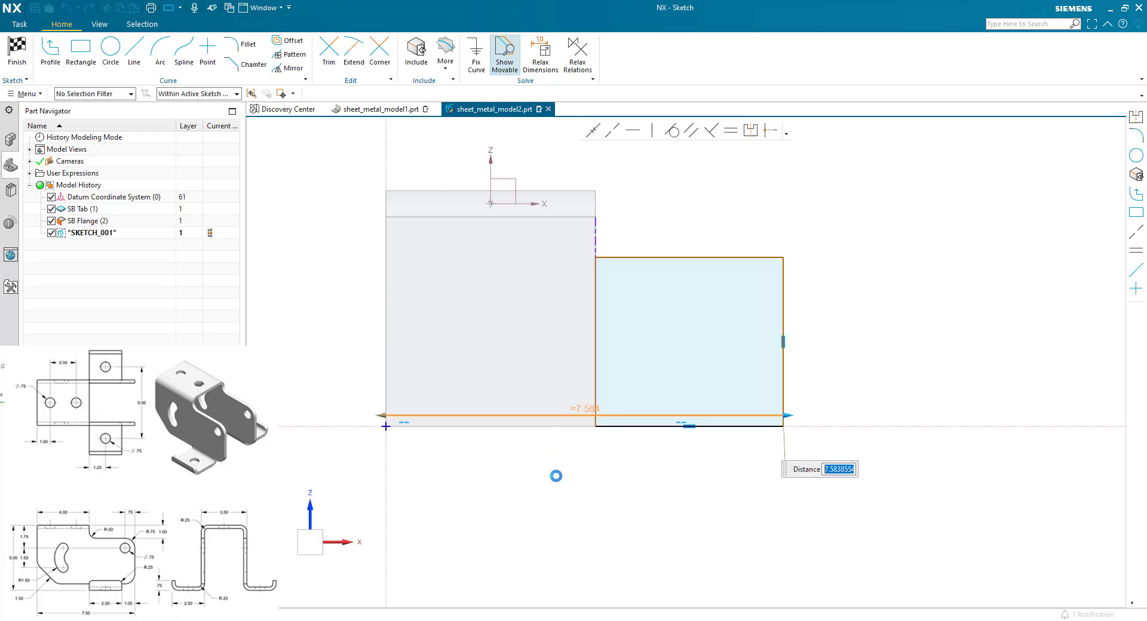
type("7")
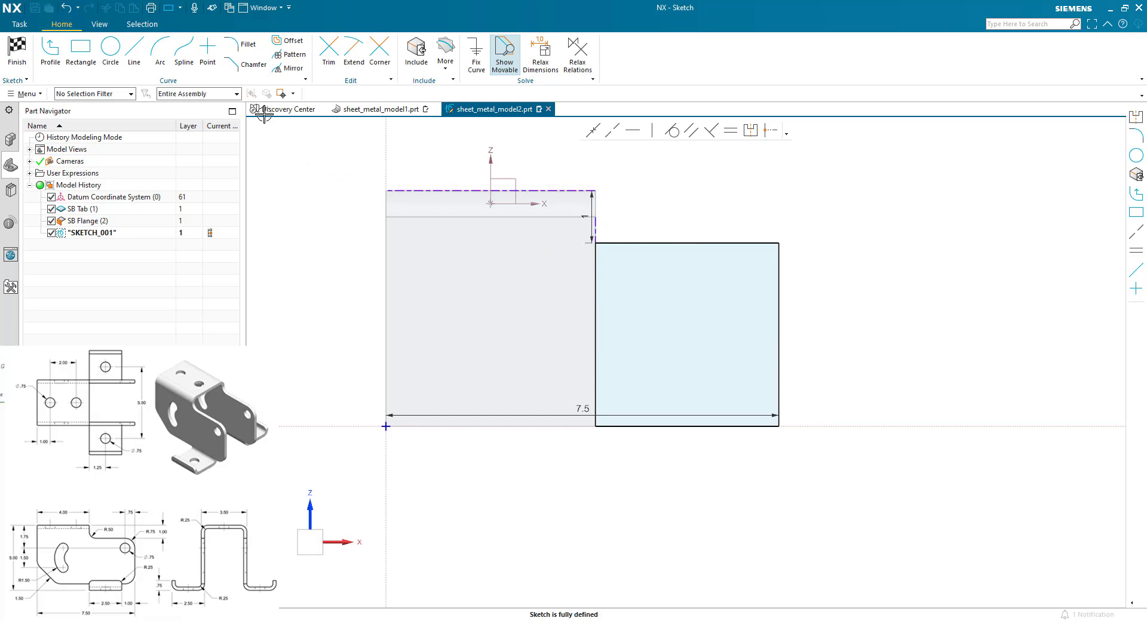
left_click(247, 45)
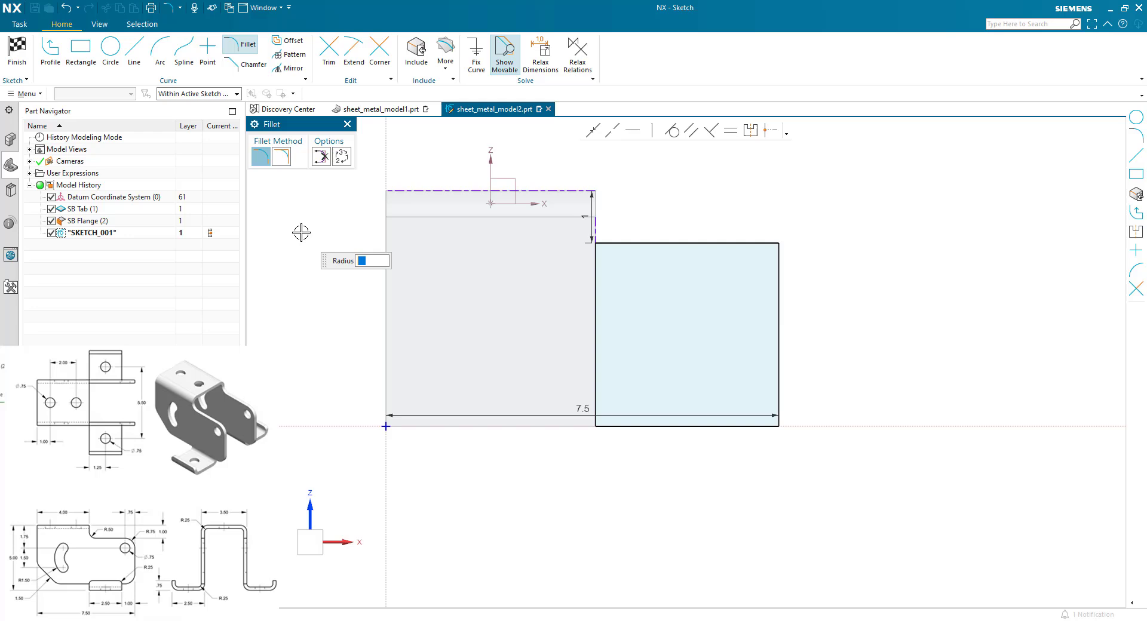
type("0.75")
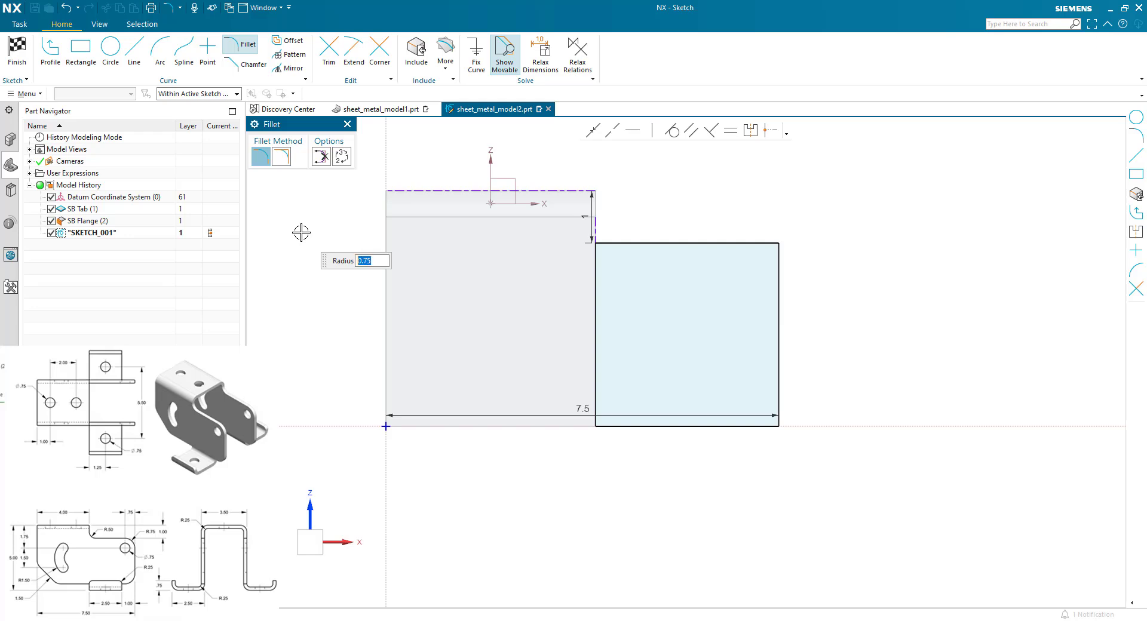
left_click(773, 245)
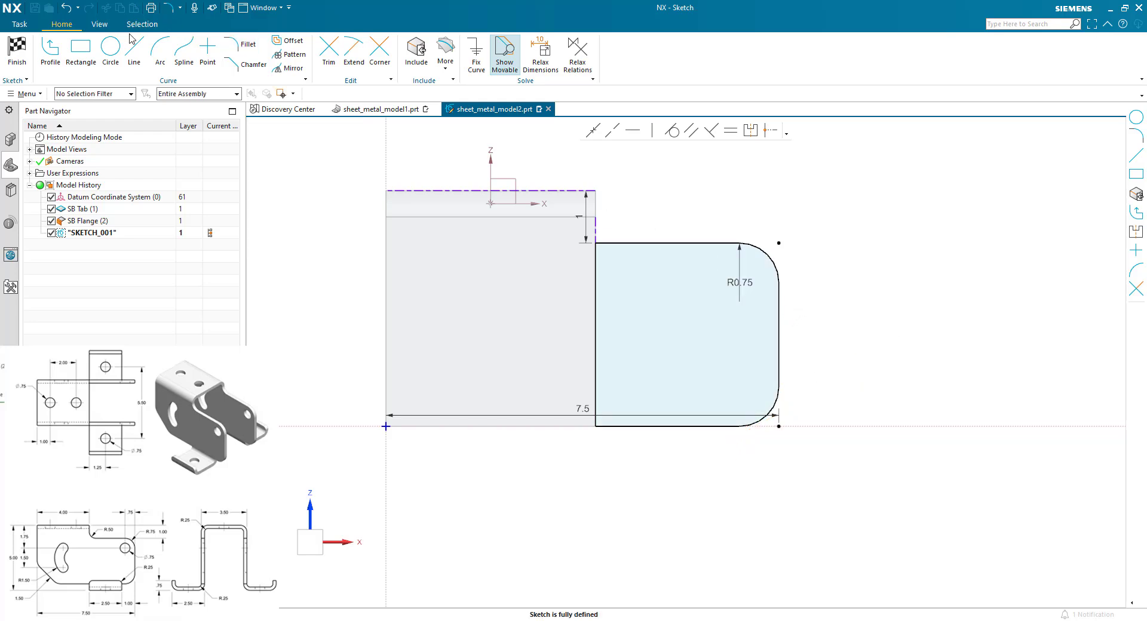
- Finish the sketch and create it as a secondary tab on the flange
left_click(110, 52)
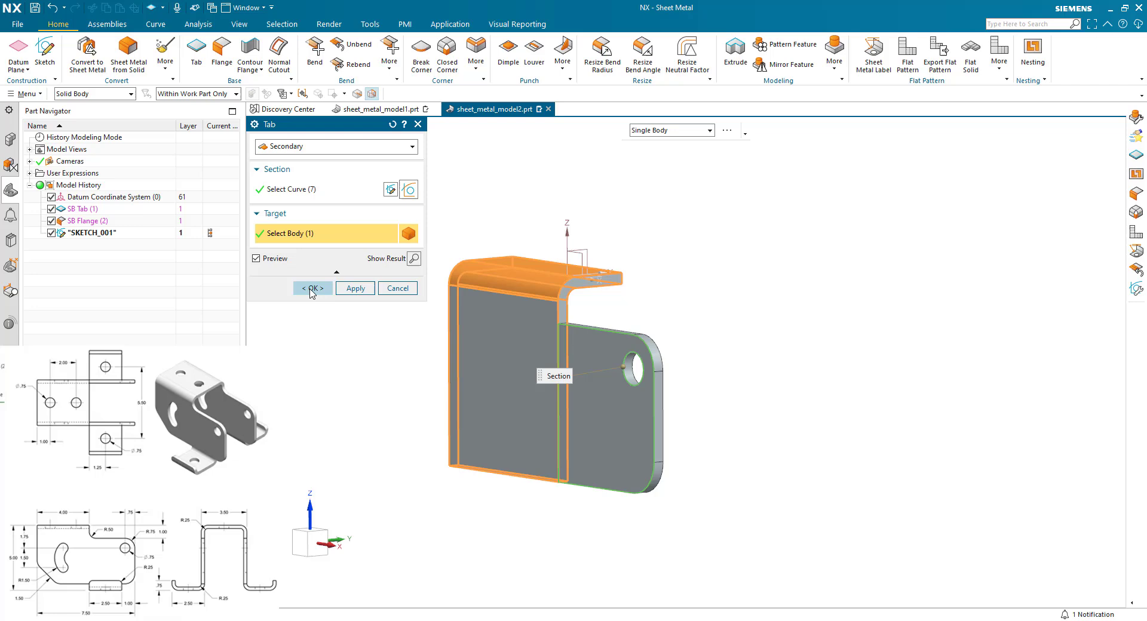
left_click(312, 288)
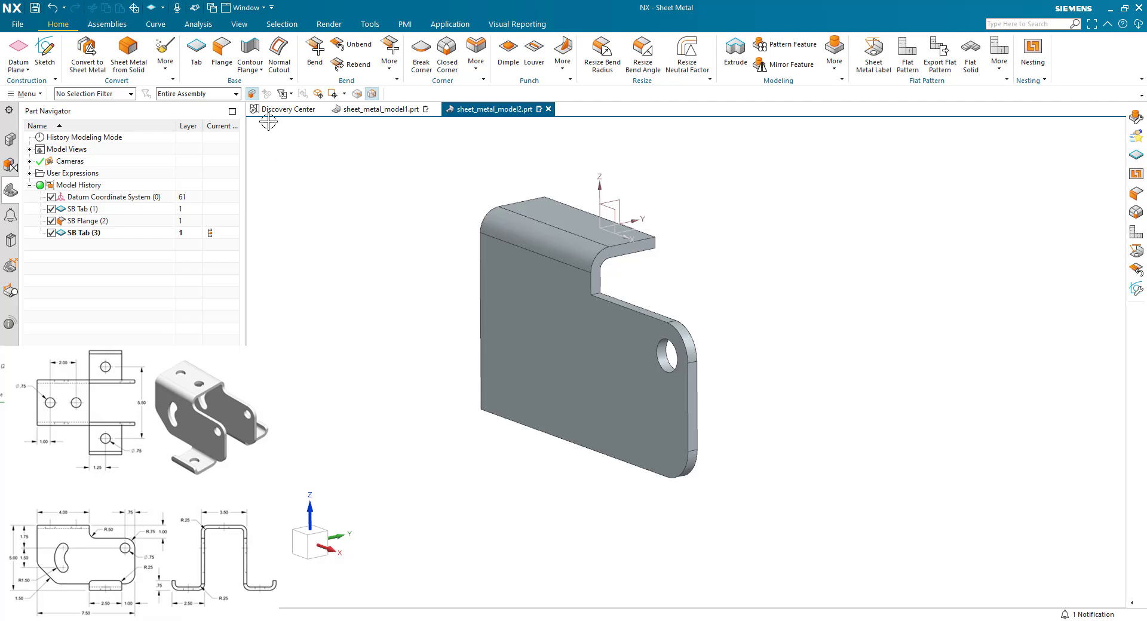
mouse_move(545, 512)
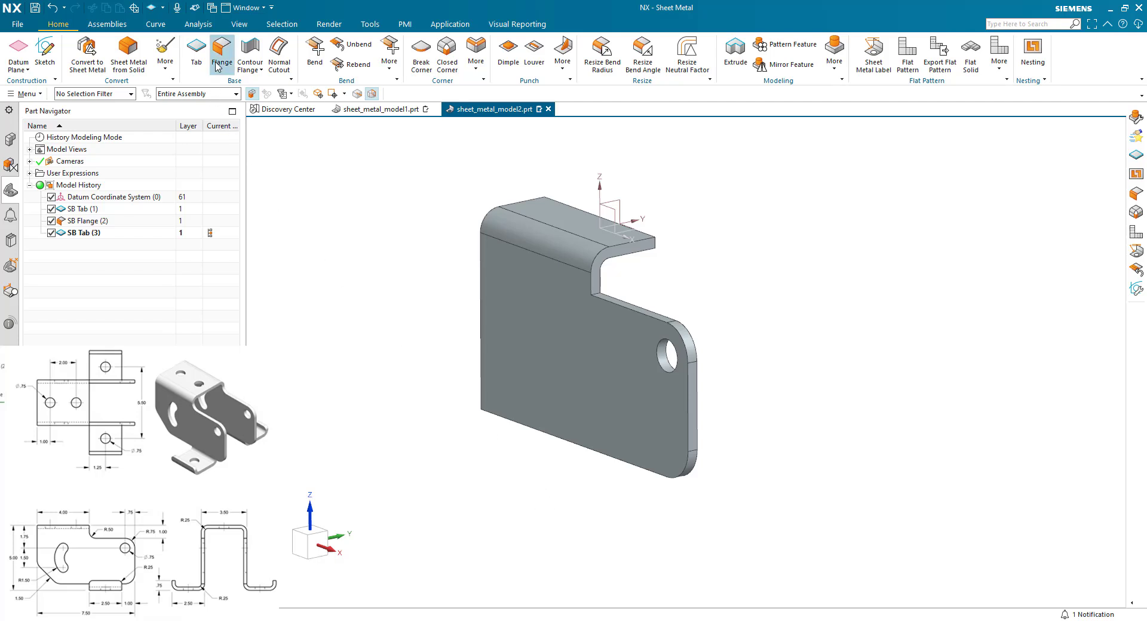
- Start a 2.5 in flange From End on the tab's bottom edge with Bend Outside inset
left_click(221, 55)
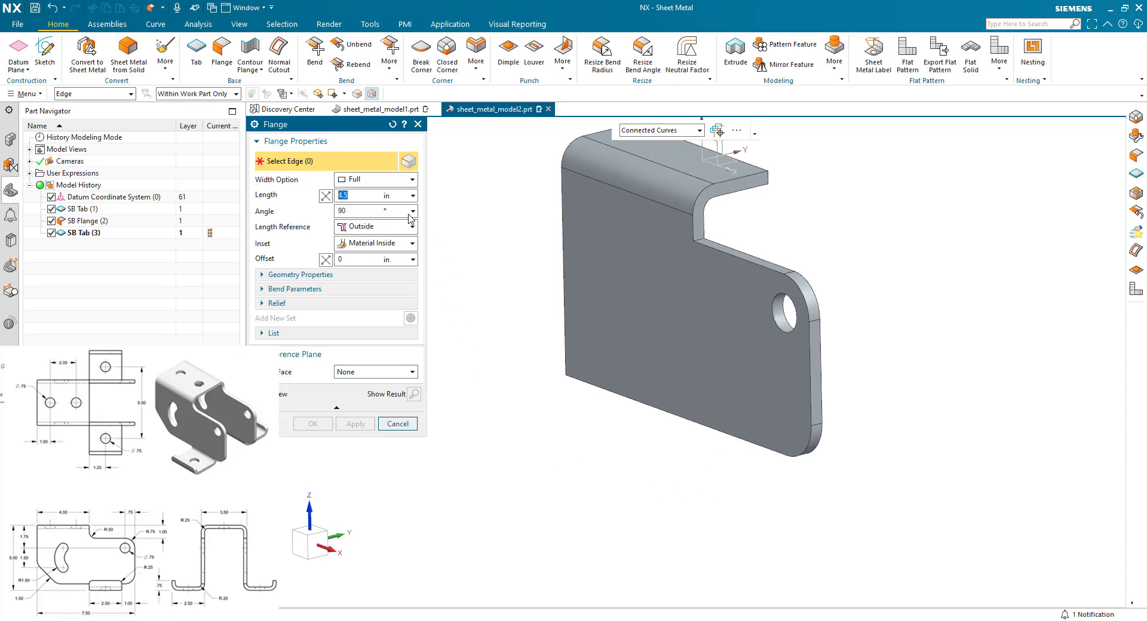
left_click(411, 180)
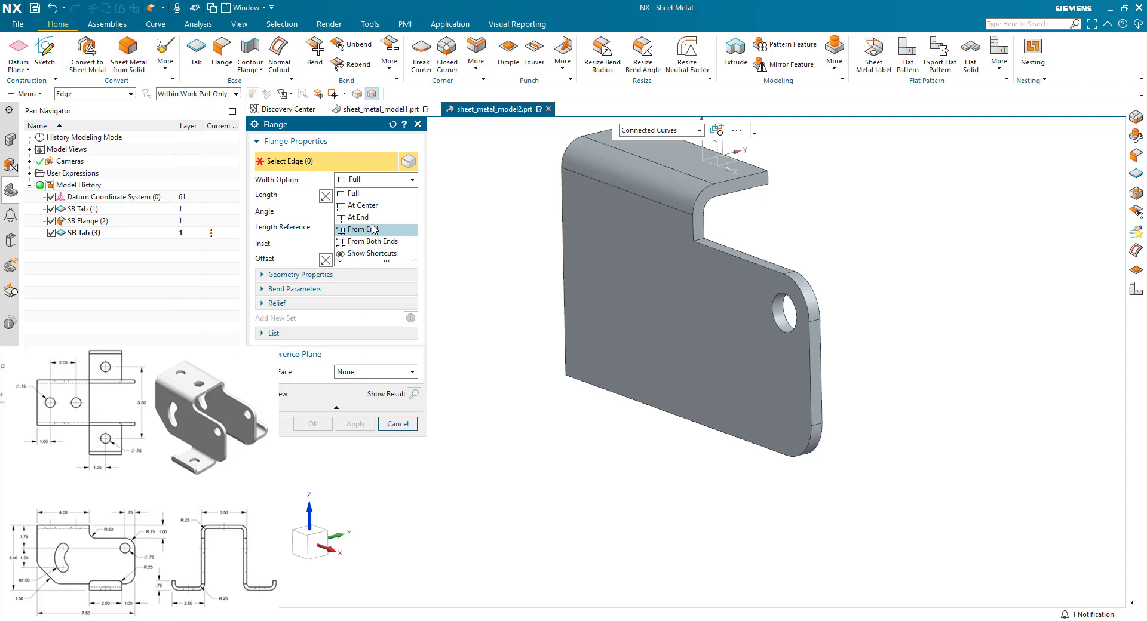
left_click(364, 229)
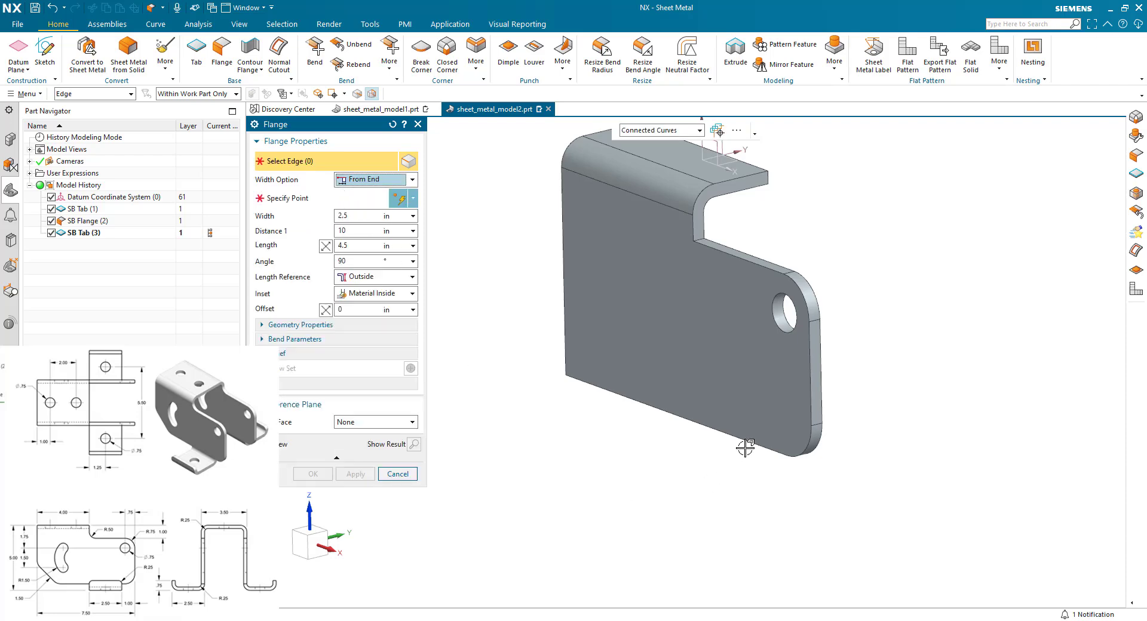
left_click(746, 450)
type(".25")
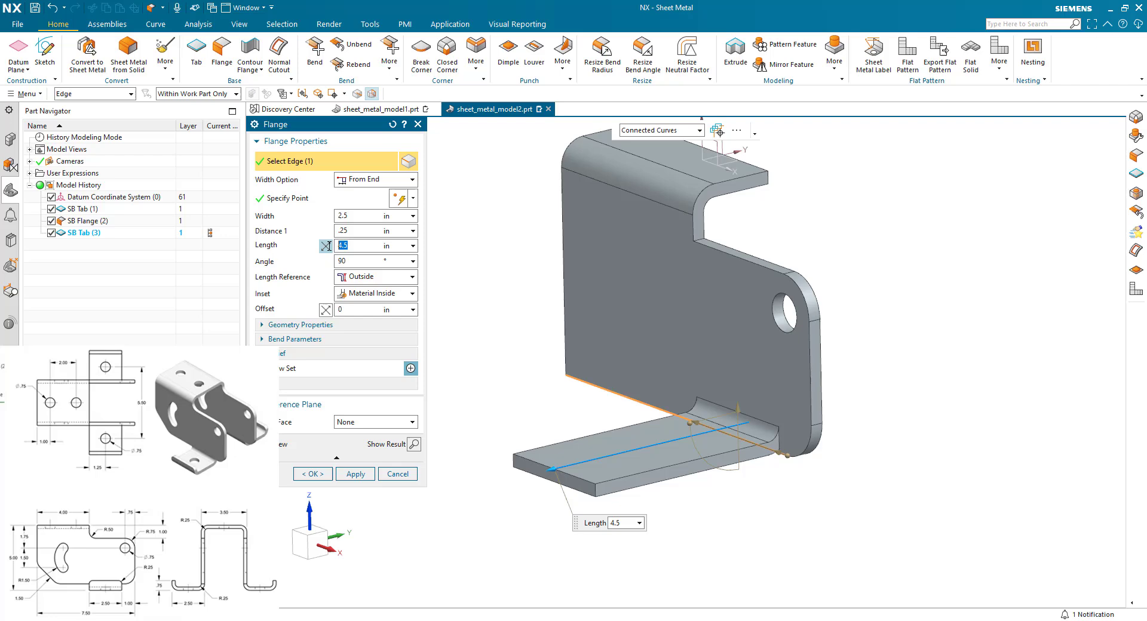
type("2.5")
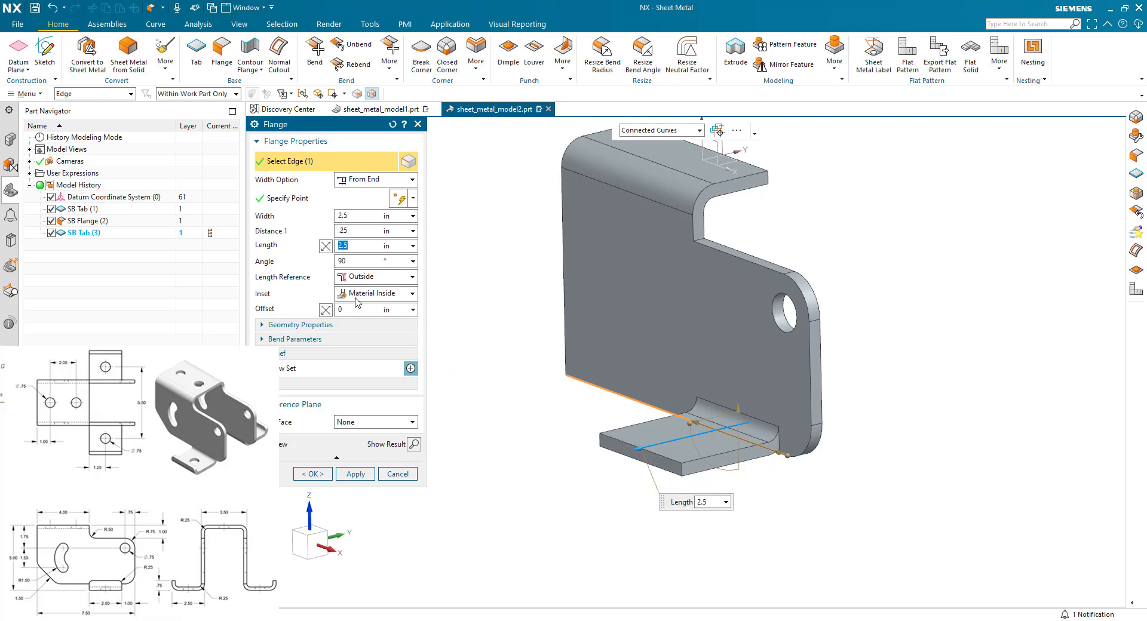
left_click(374, 294)
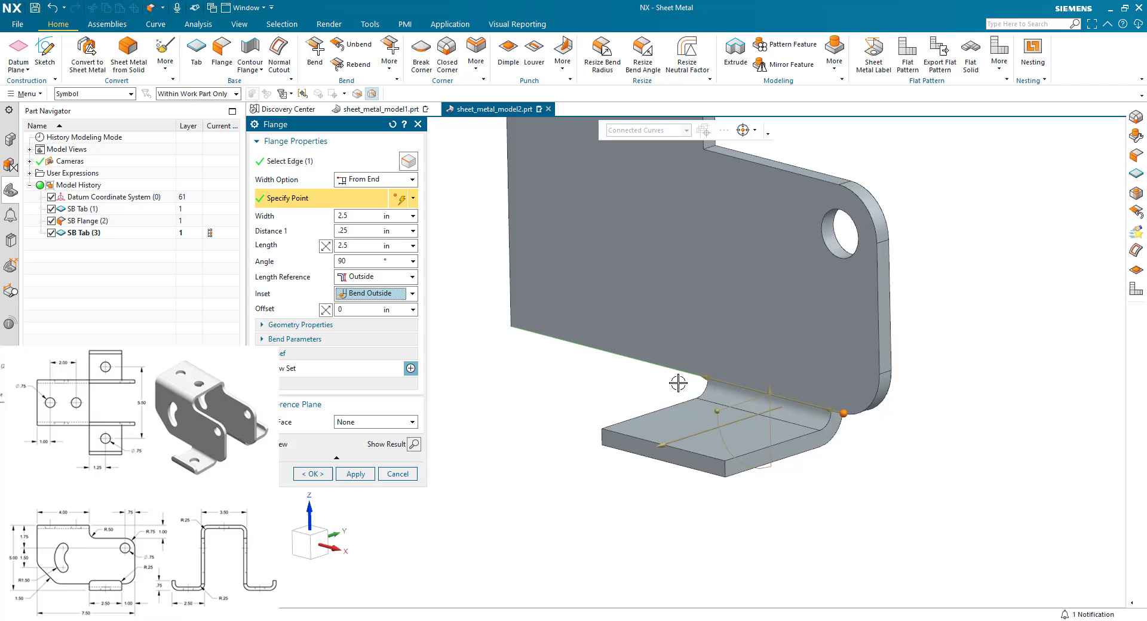
mouse_move(552, 368)
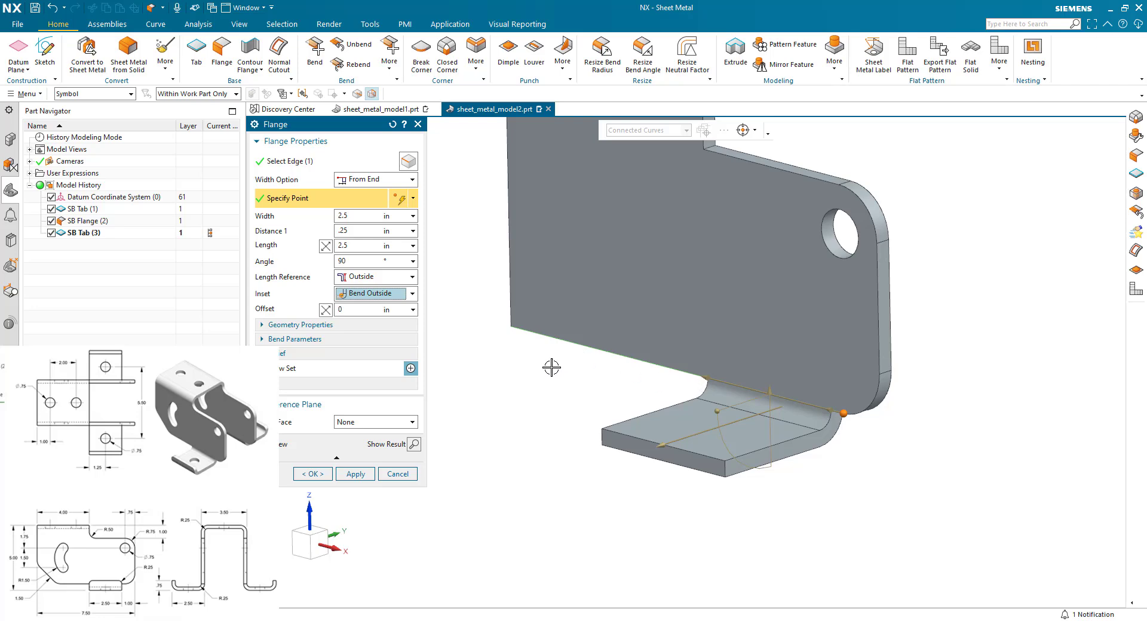
mouse_move(608, 335)
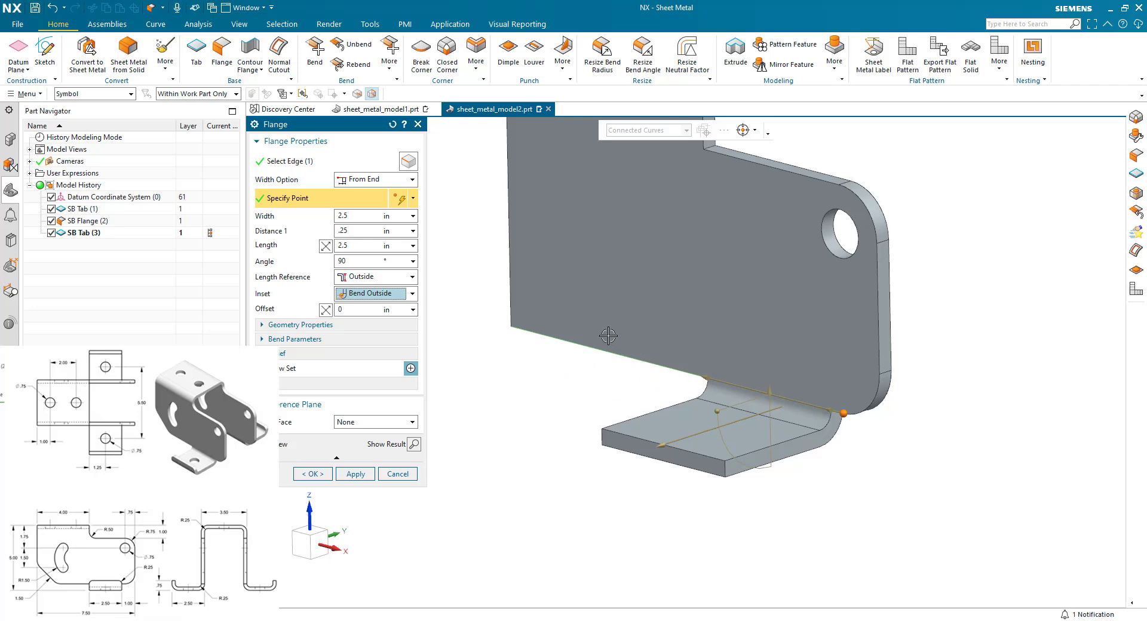
mouse_move(554, 382)
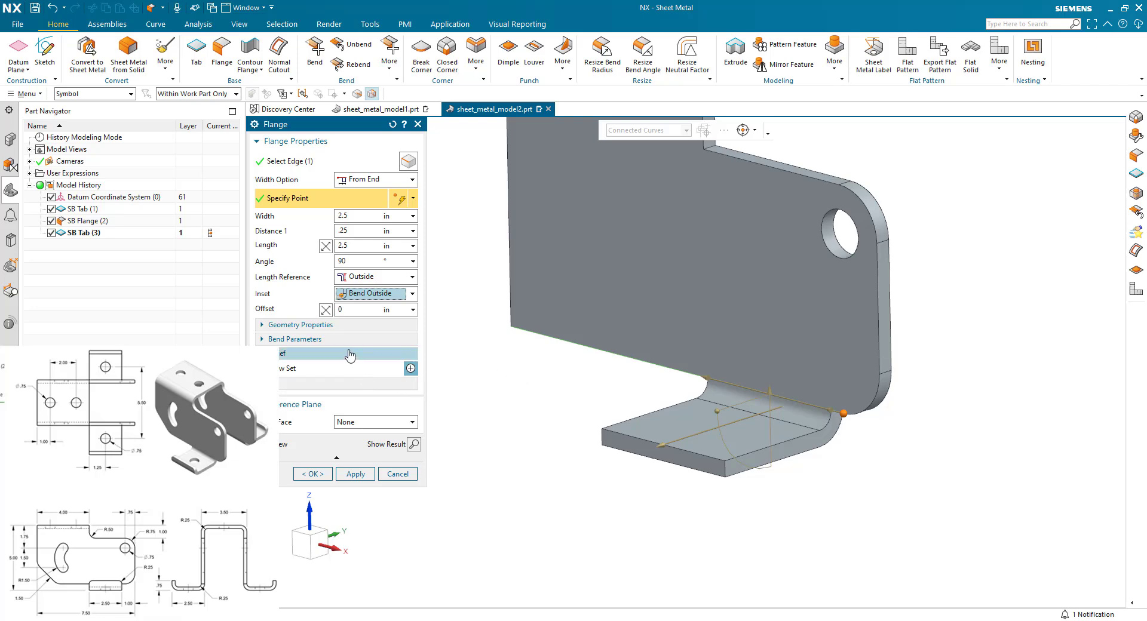
- Set the flange's bend relief to None
left_click(350, 354)
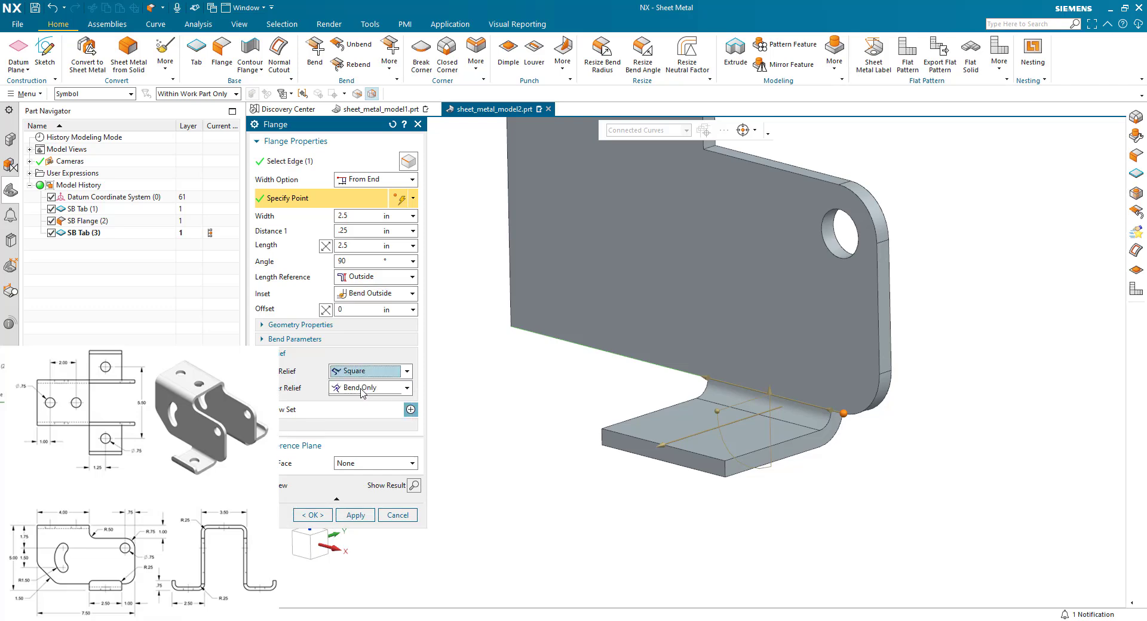
left_click(406, 372)
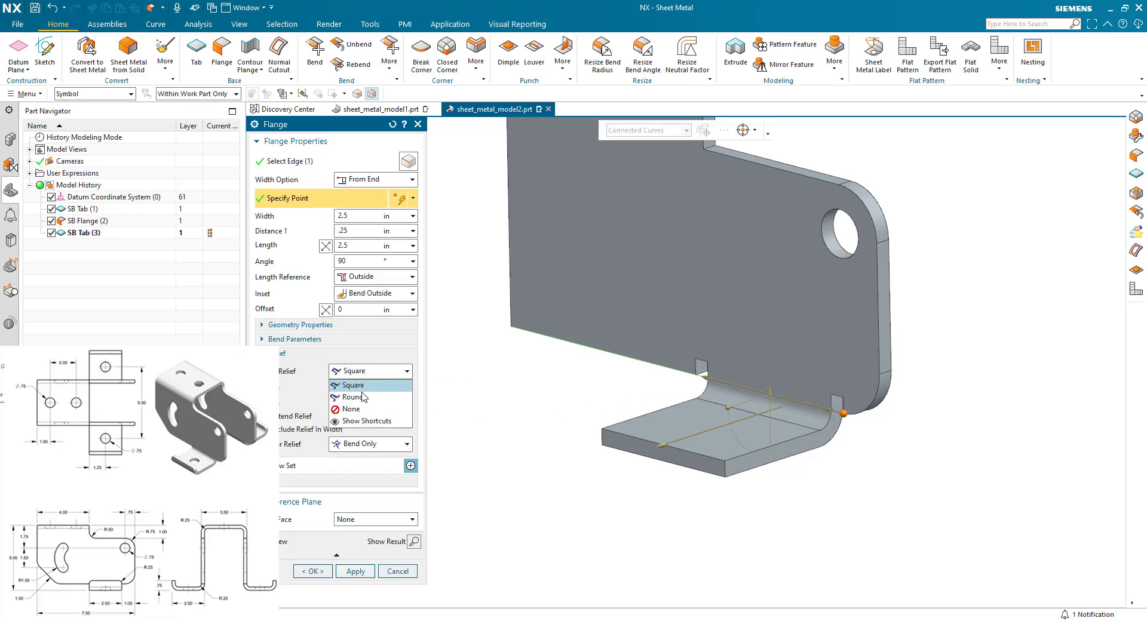
left_click(351, 396)
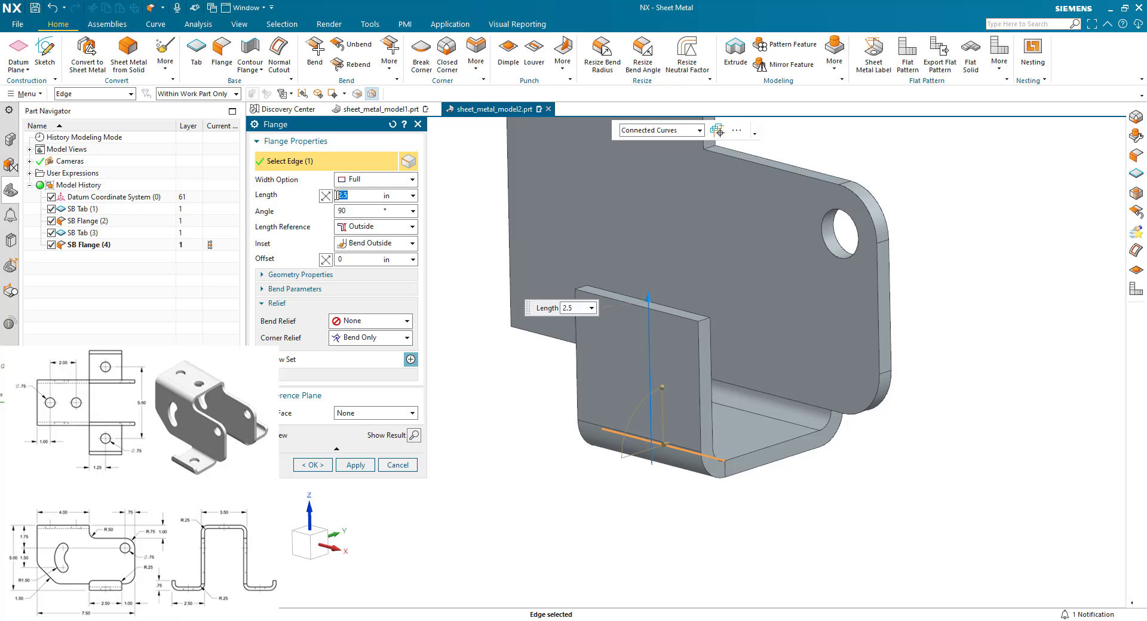
- Give the upturned flange length 0.75 in and Material Inside inset
type(".75")
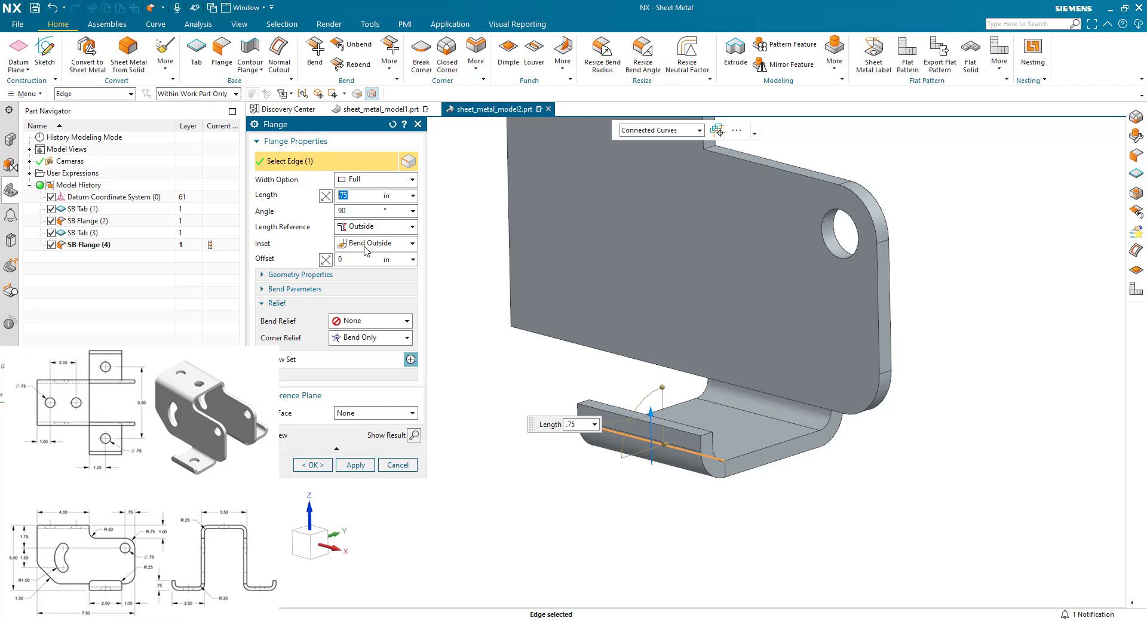
left_click(402, 243)
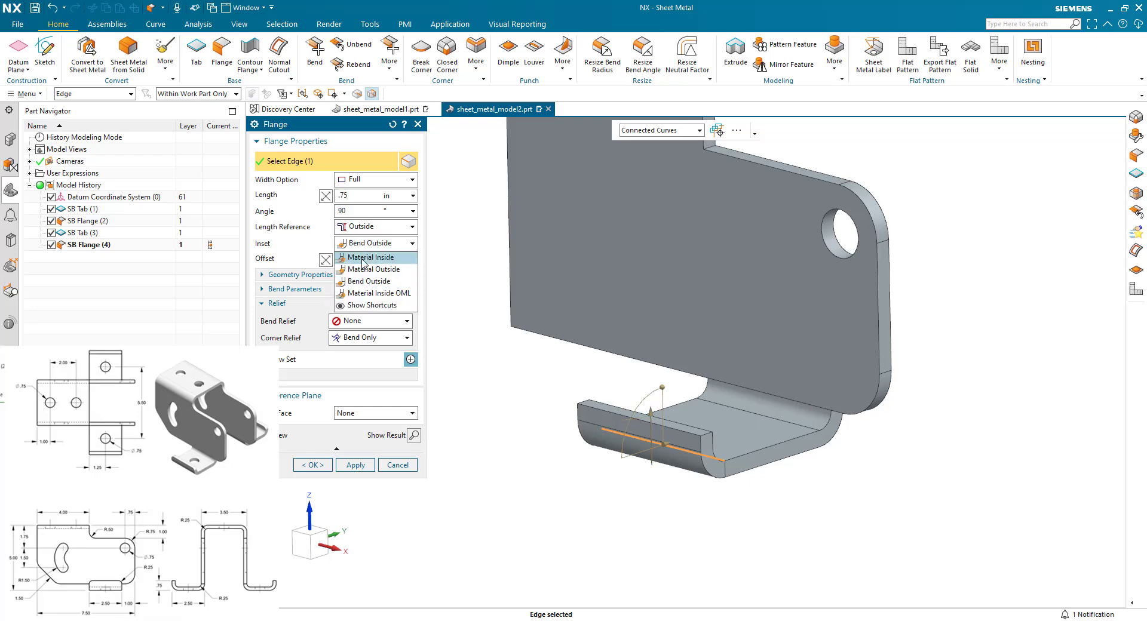
left_click(373, 257)
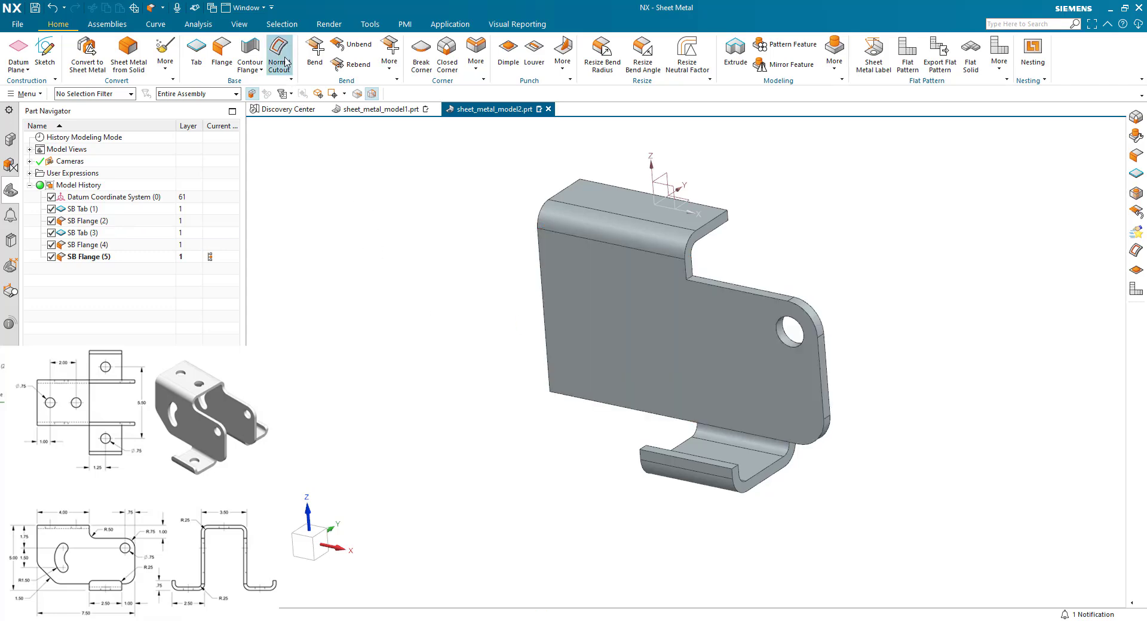
- Start a Normal Cutout and select the bracket's main face for its sketch
left_click(279, 55)
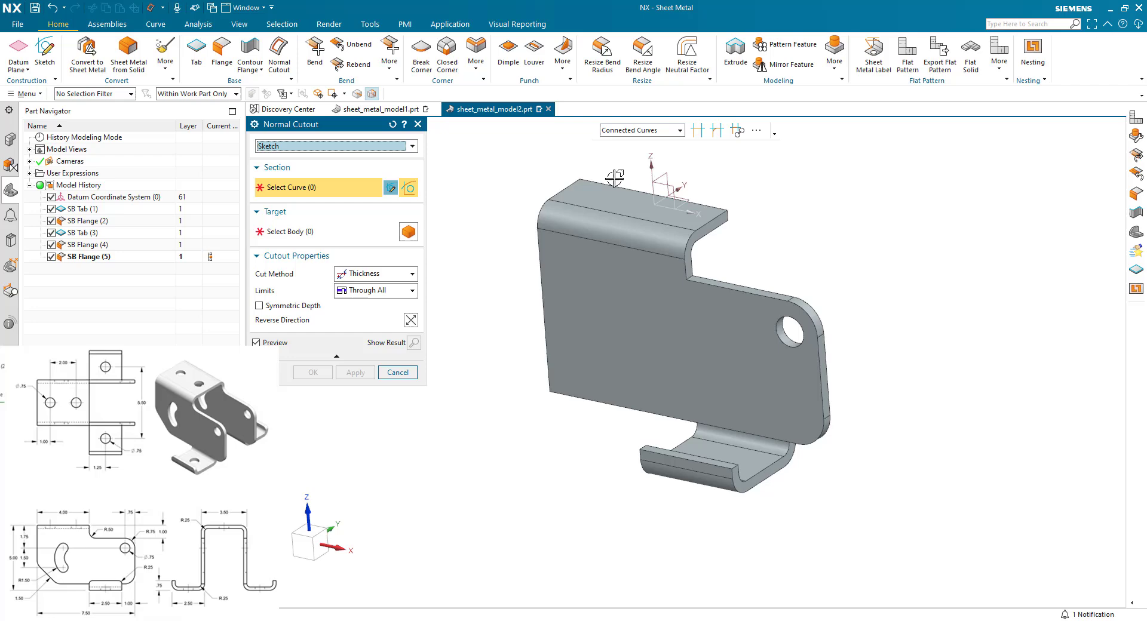
left_click(397, 373)
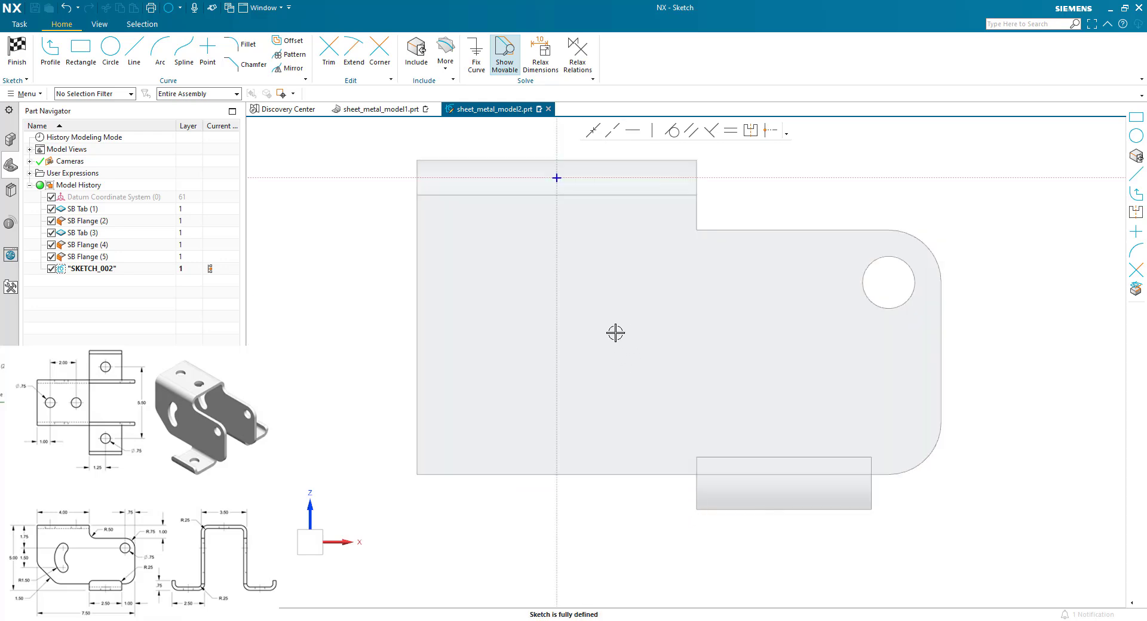
mouse_move(589, 324)
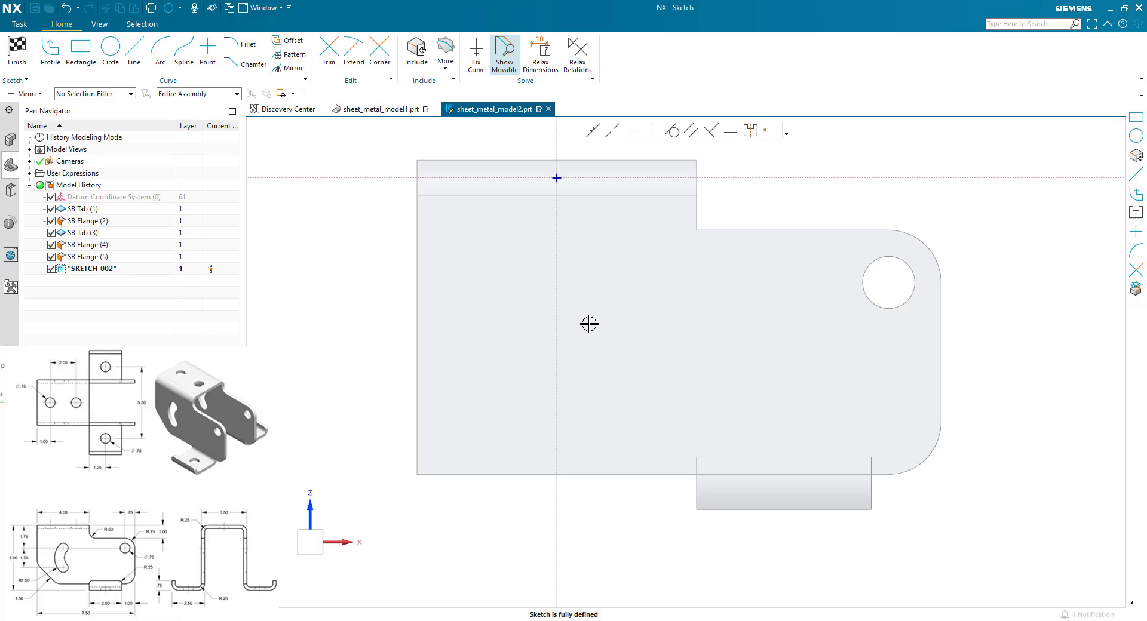
mouse_move(520, 240)
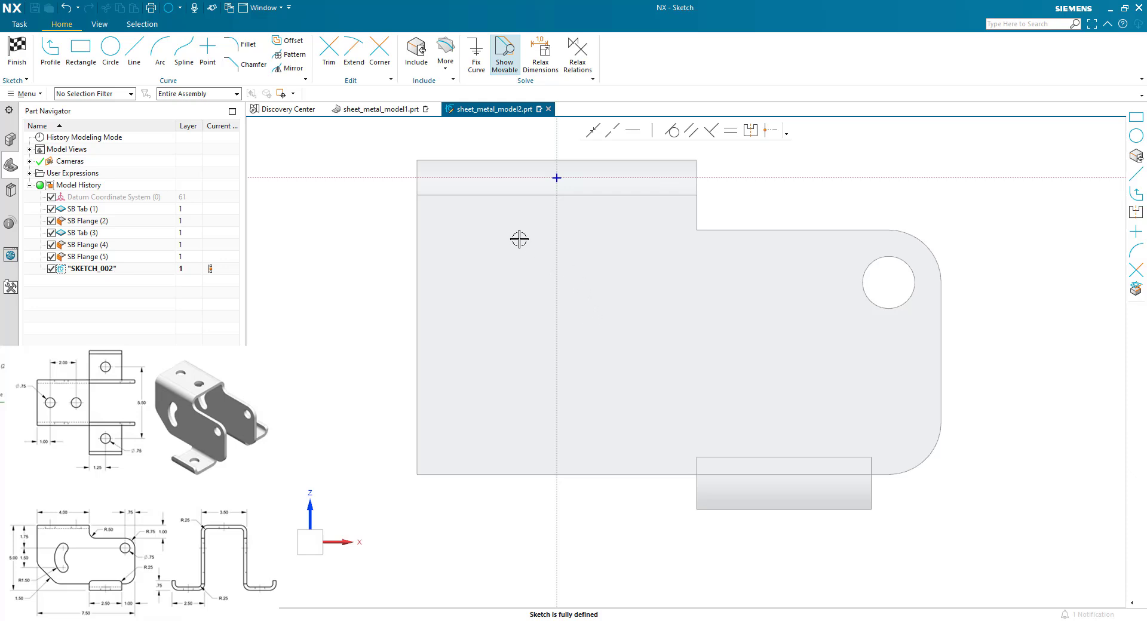
- Include the existing hole edge and draw a 0.75 diameter circle on the vertical axis
left_click(416, 48)
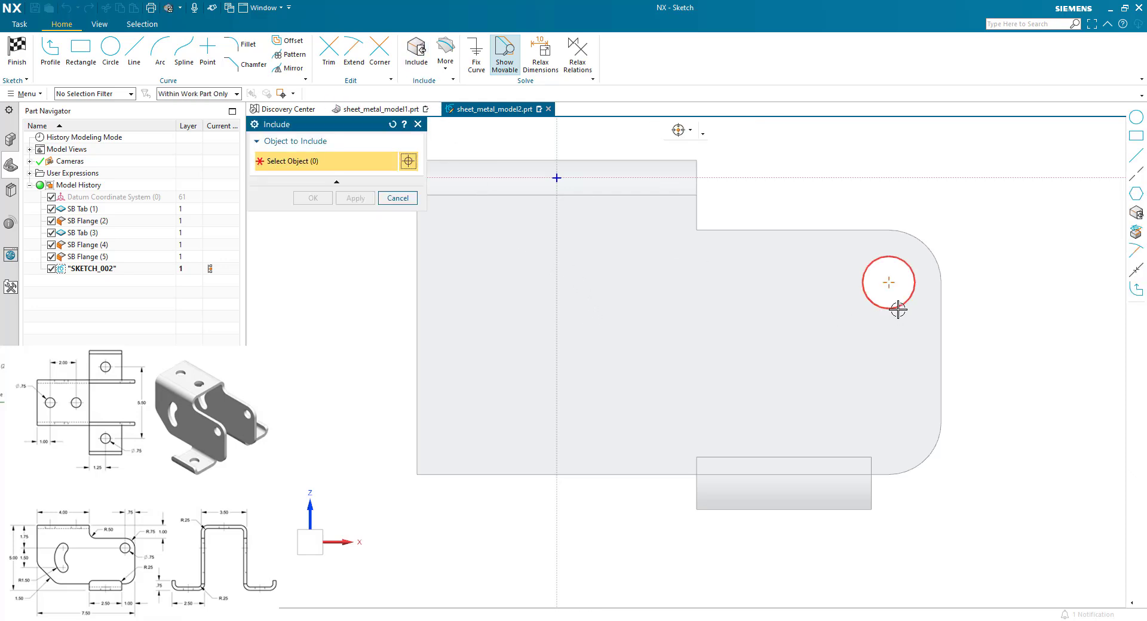
left_click(888, 282)
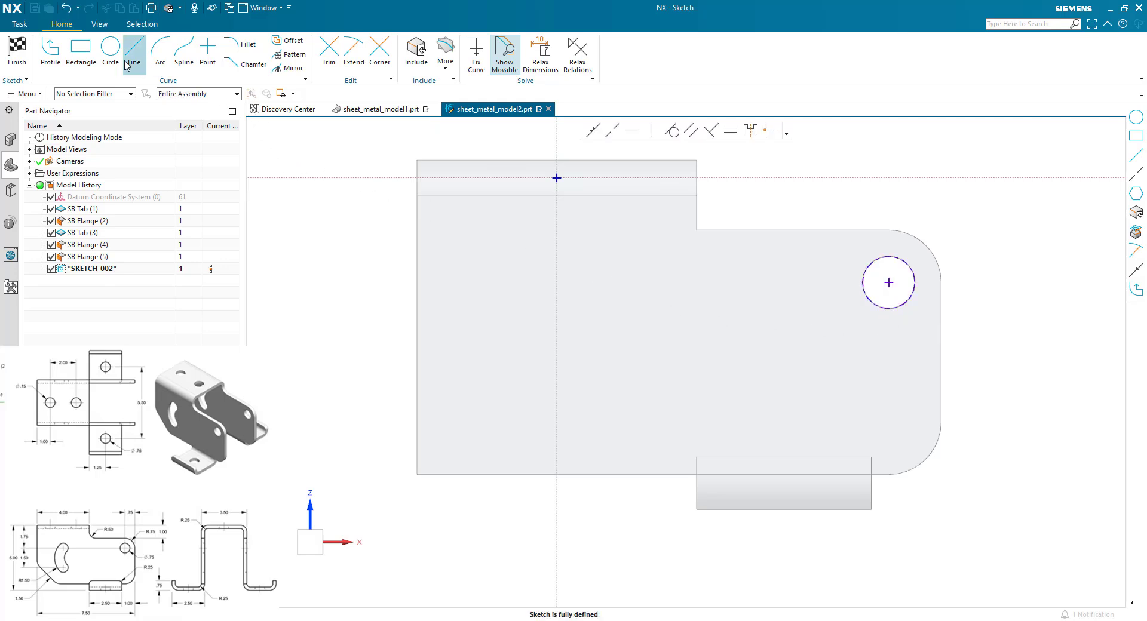
left_click(110, 52)
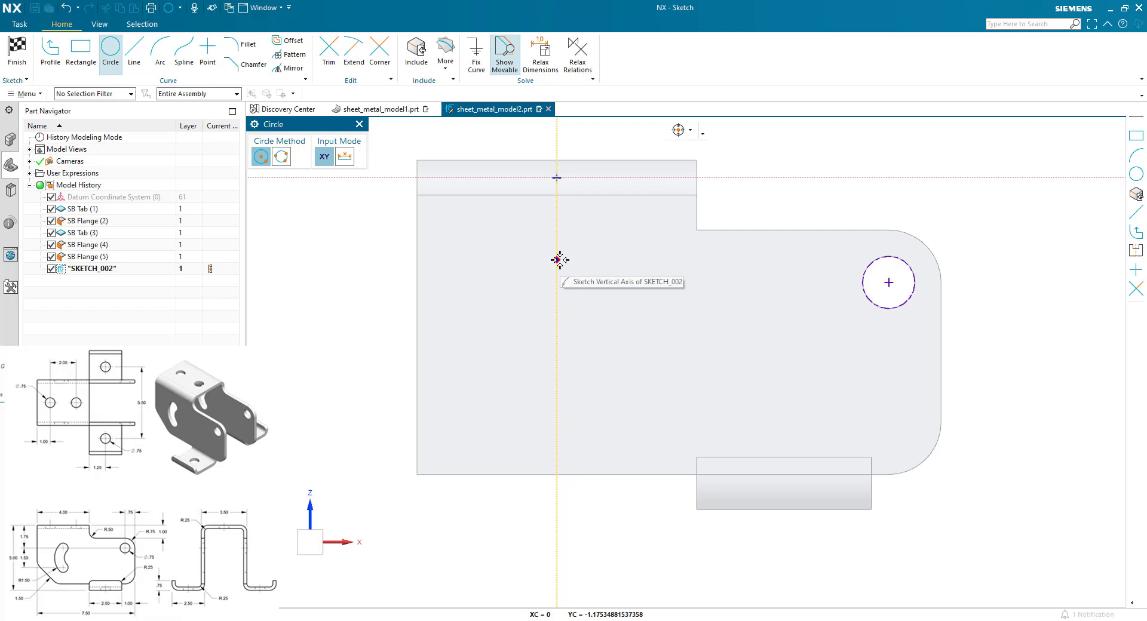
left_click(559, 260)
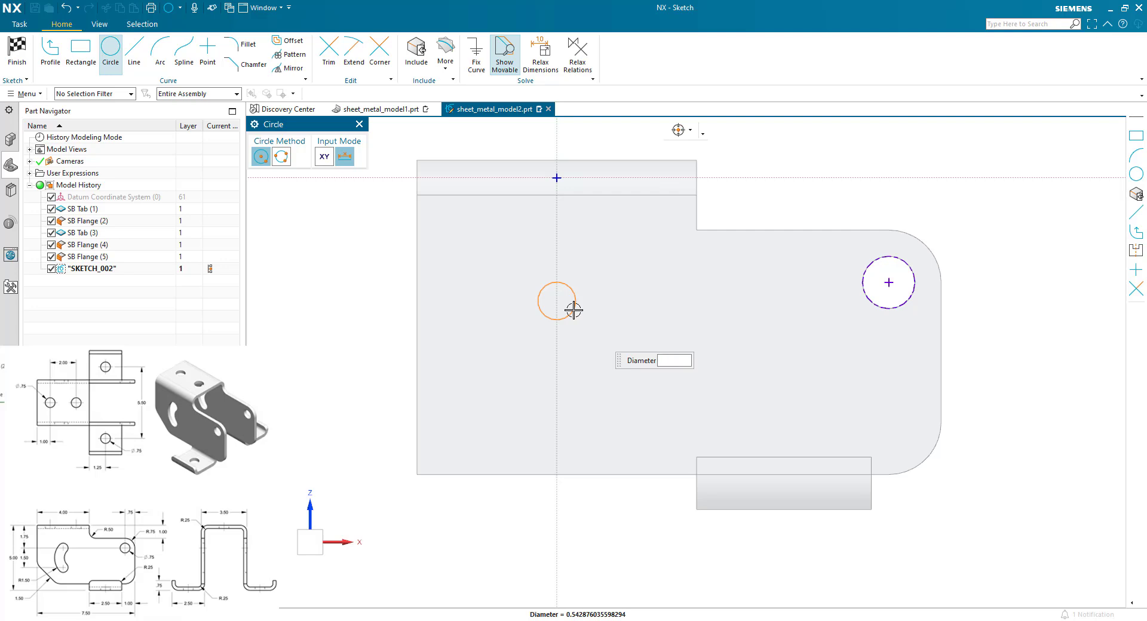
type("0.75")
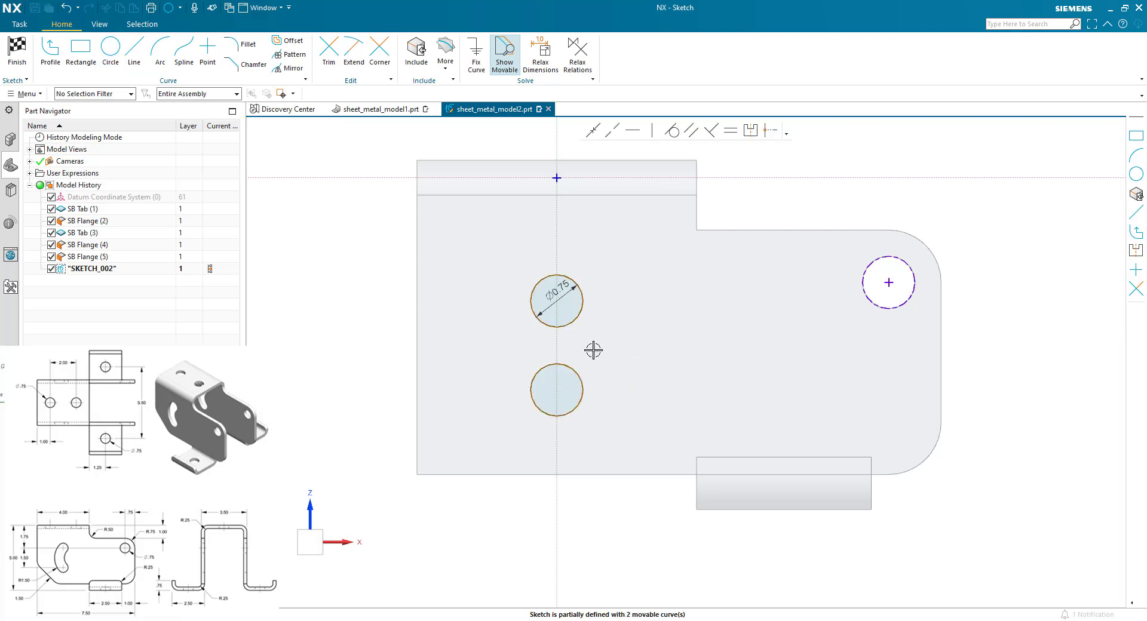
mouse_move(556, 300)
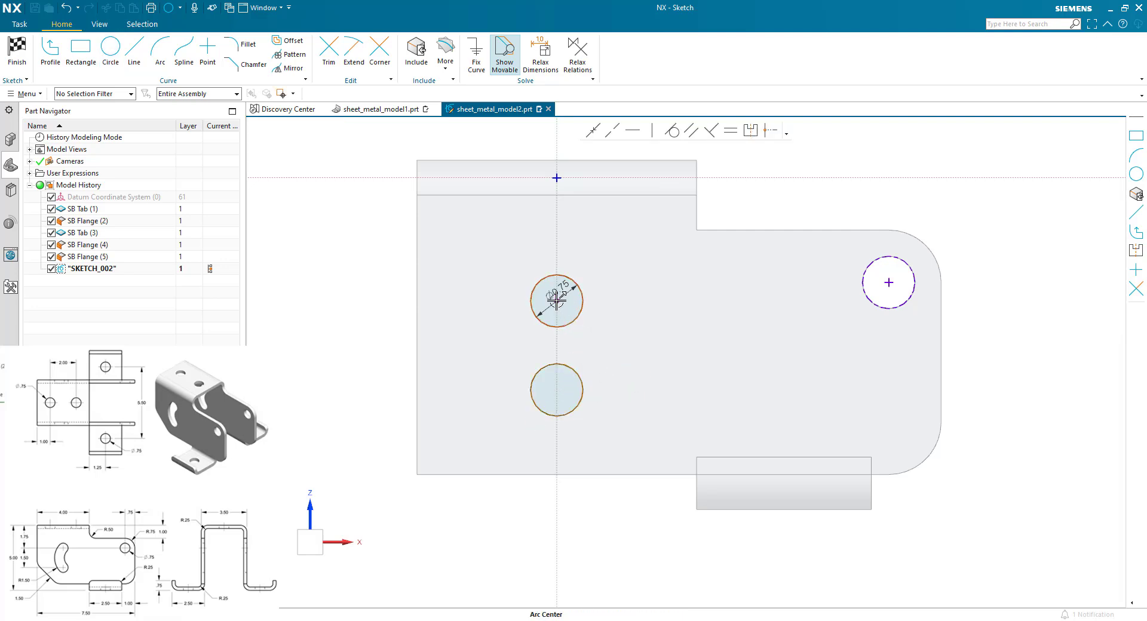
mouse_move(878, 301)
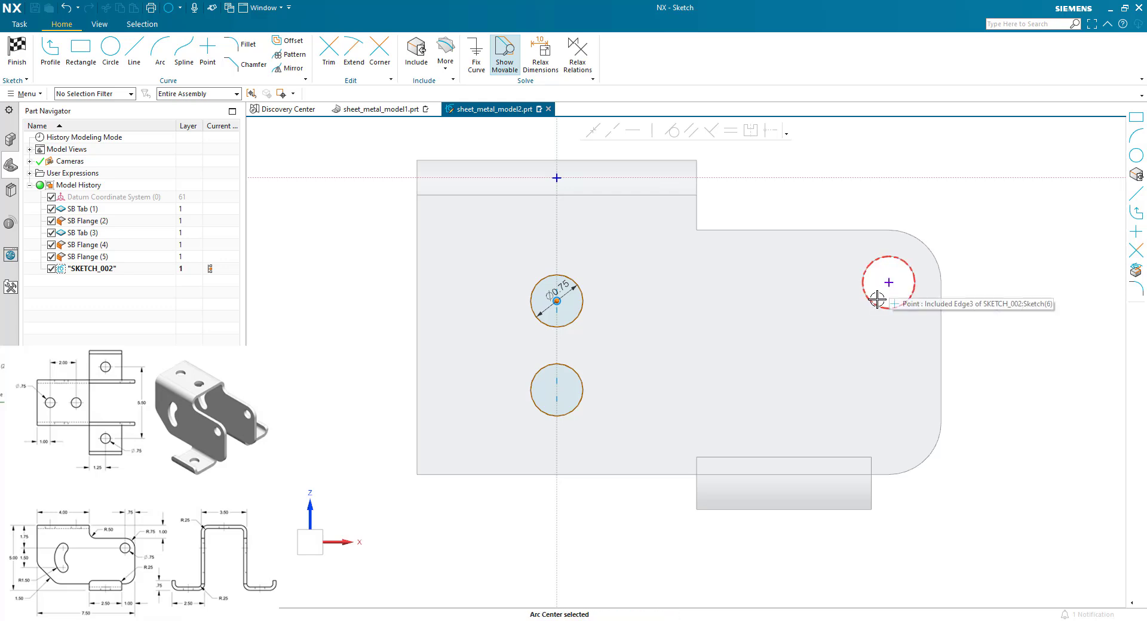
- Dimension from the hole centre and constrain the lower circle equal to the upper
left_click(889, 282)
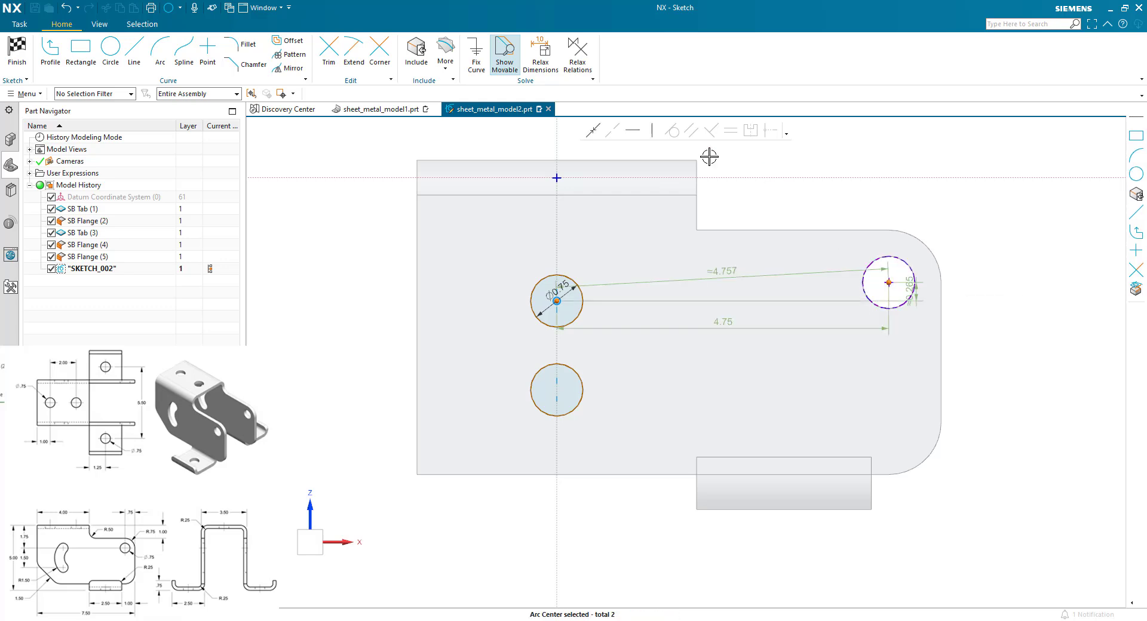
mouse_move(633, 130)
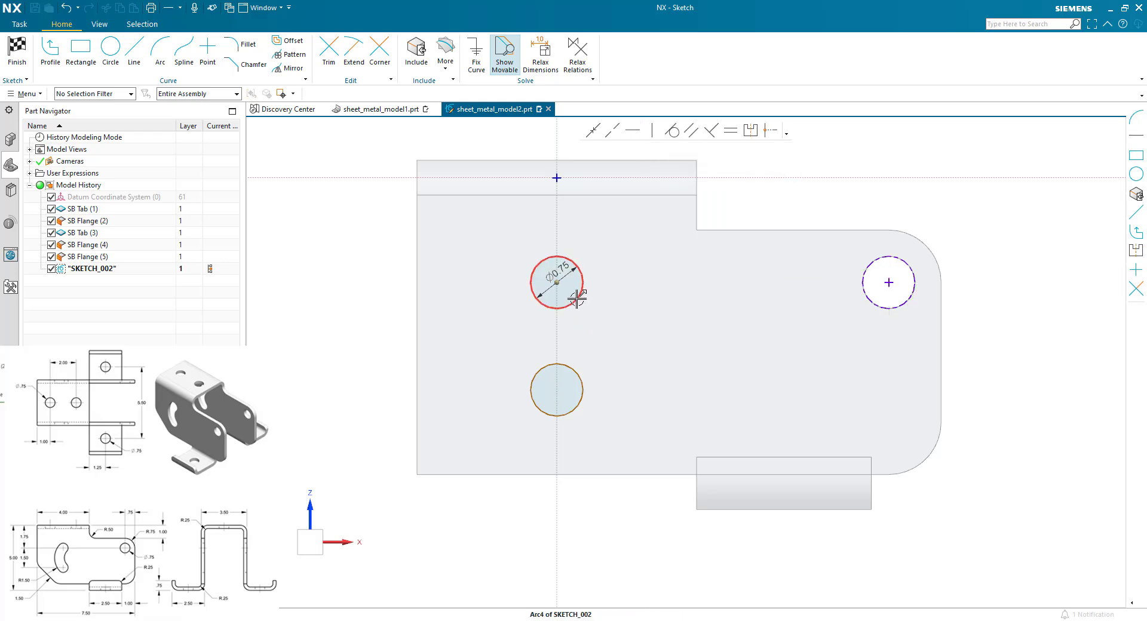
left_click(555, 390)
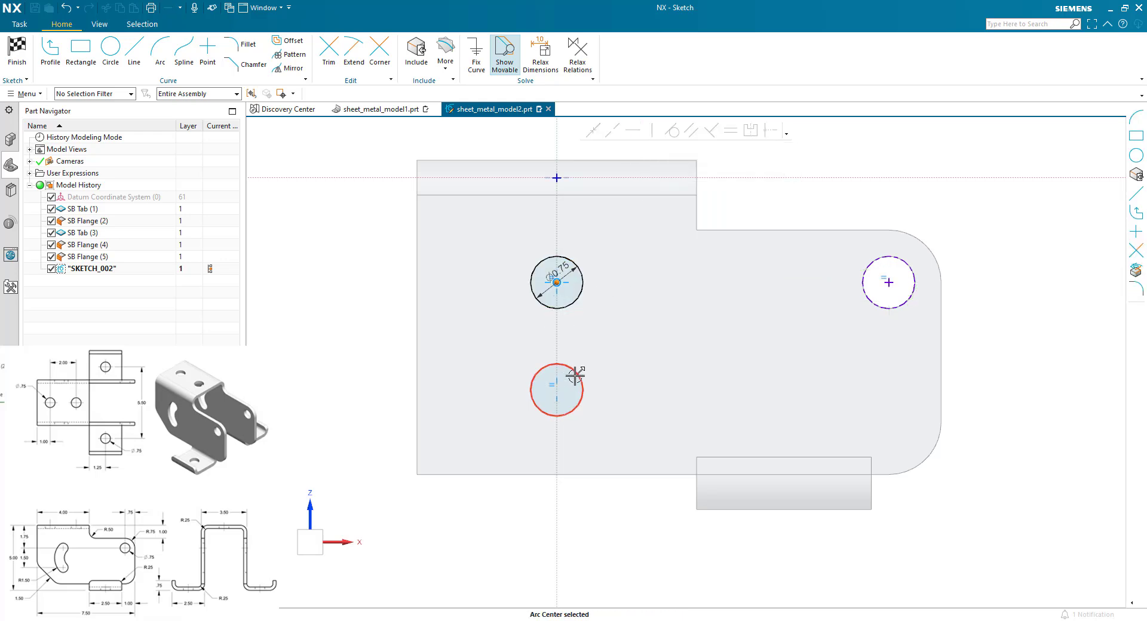
left_click(557, 390)
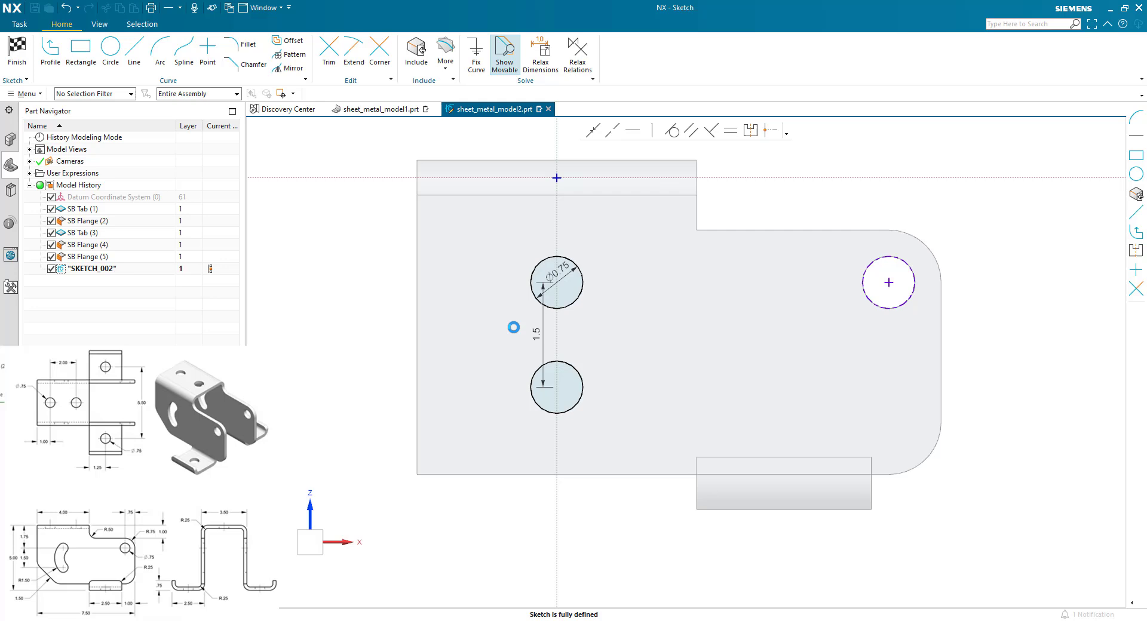
- Draw two tangent arcs between the circles with radii 1.5 and 0.75
left_click(159, 52)
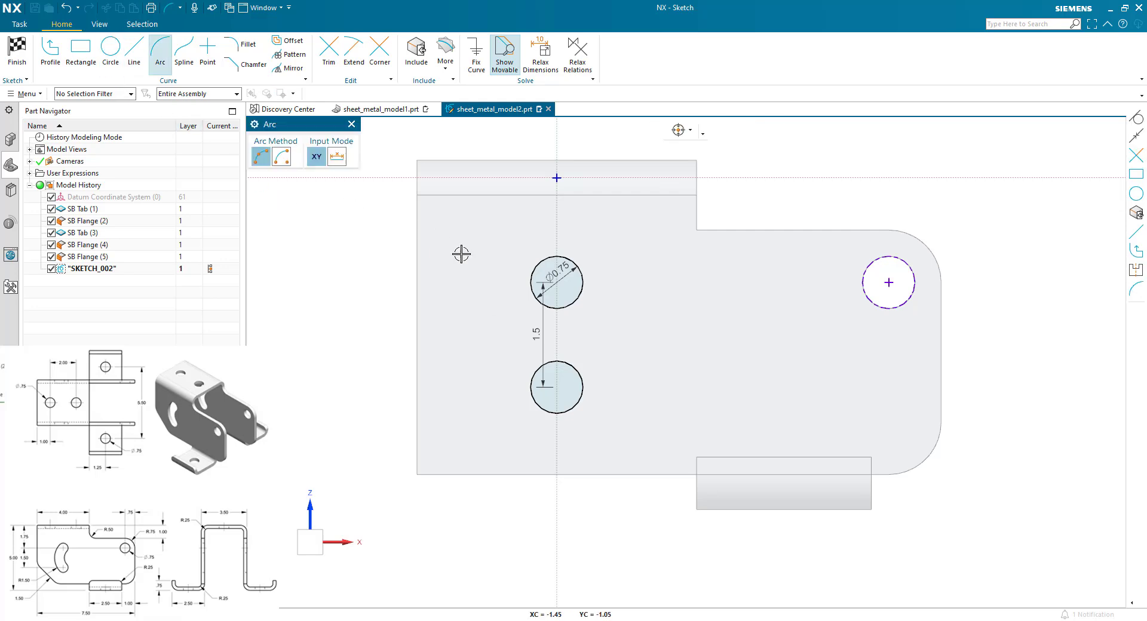
mouse_move(519, 397)
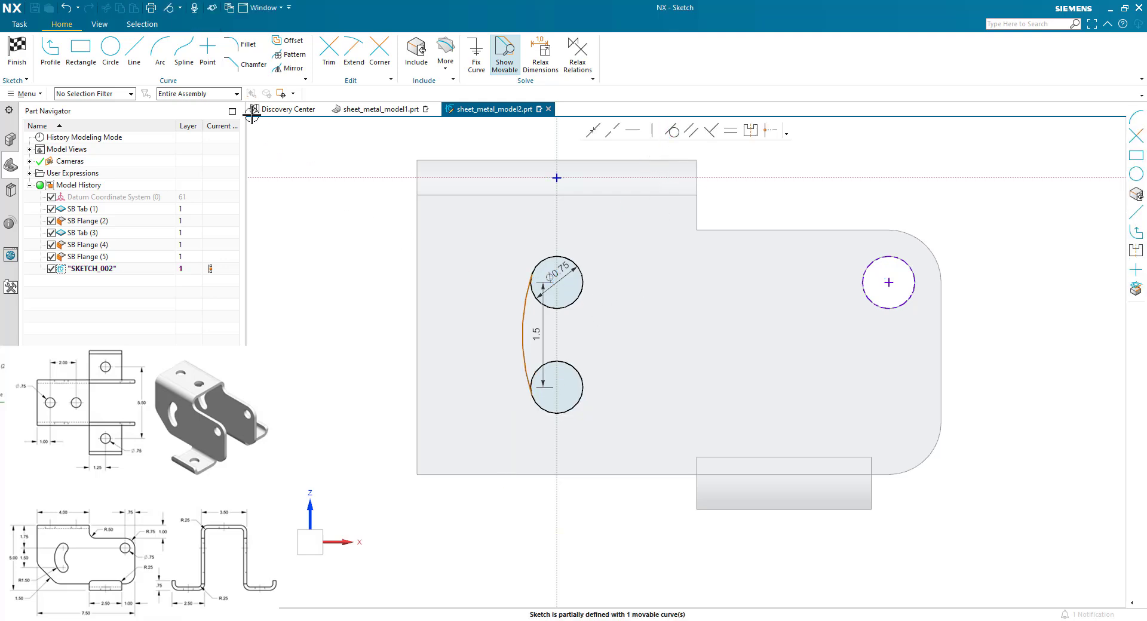
left_click(159, 52)
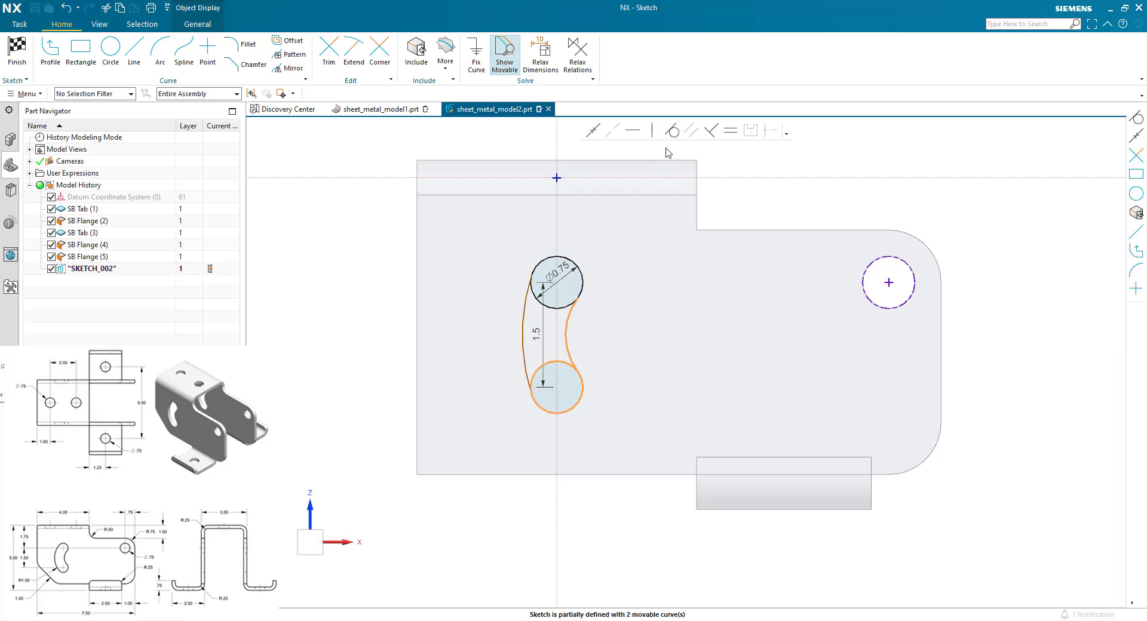
left_click(547, 337)
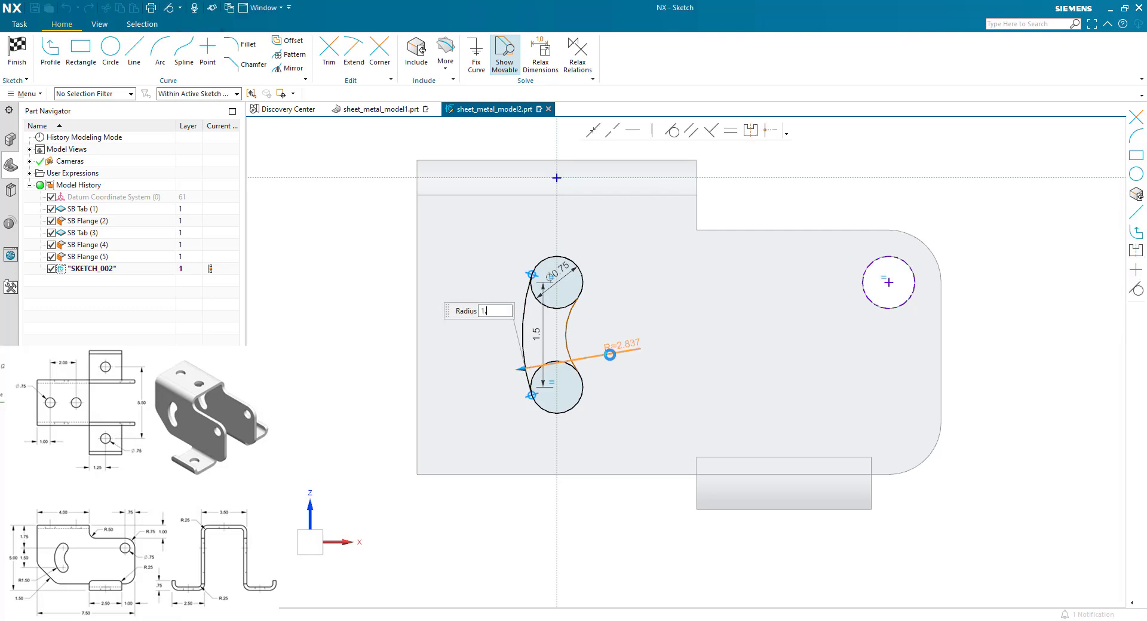
type("1.5")
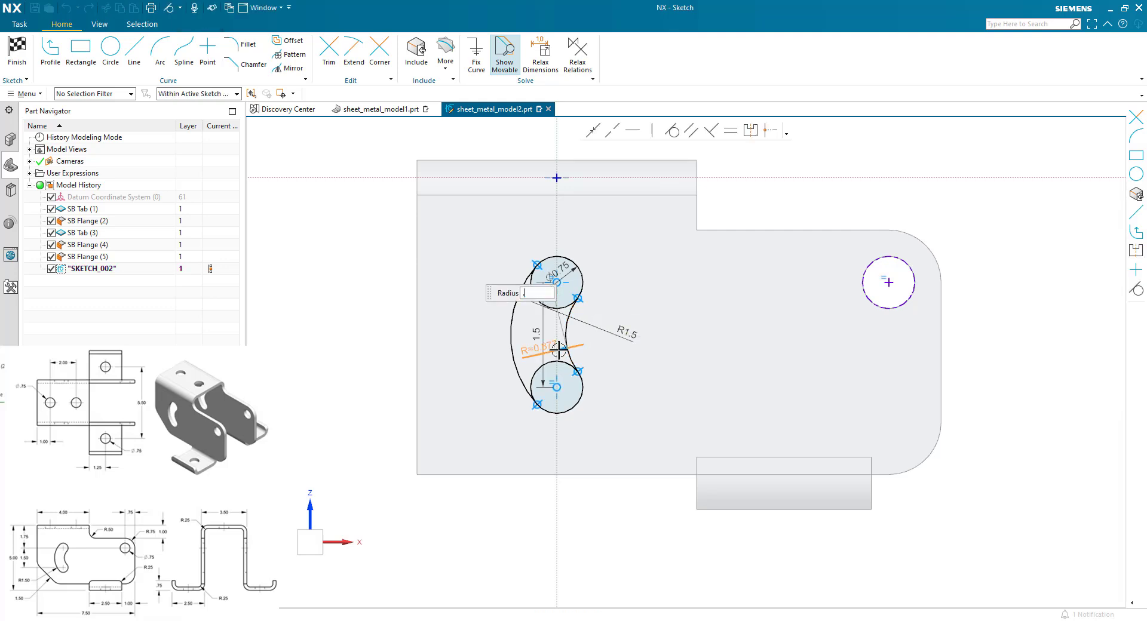
type(".75")
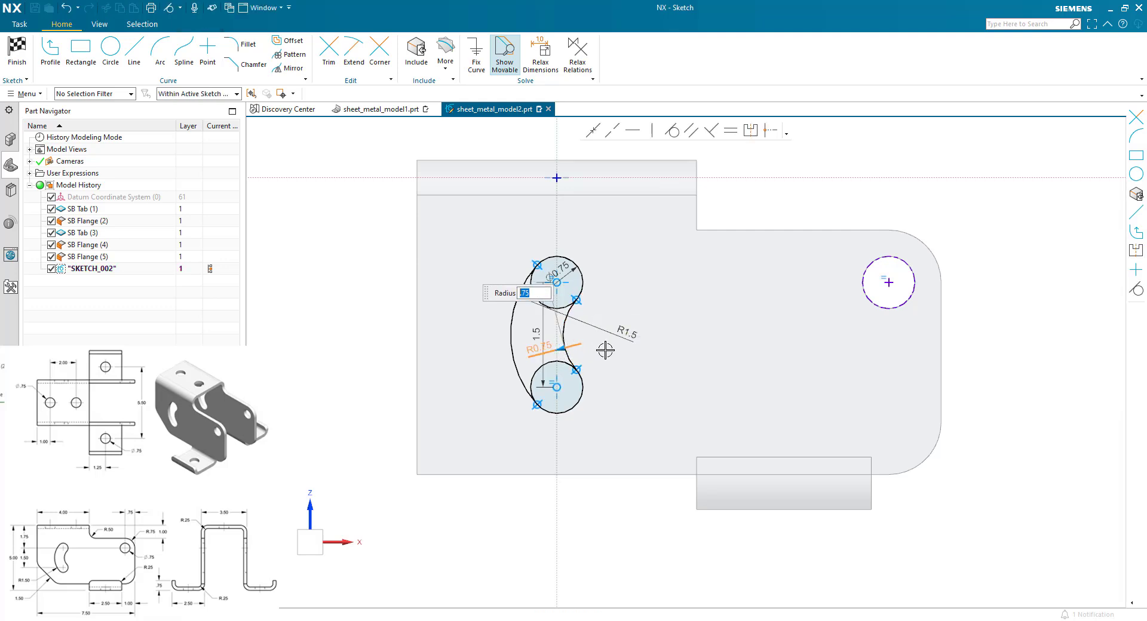
left_click(329, 45)
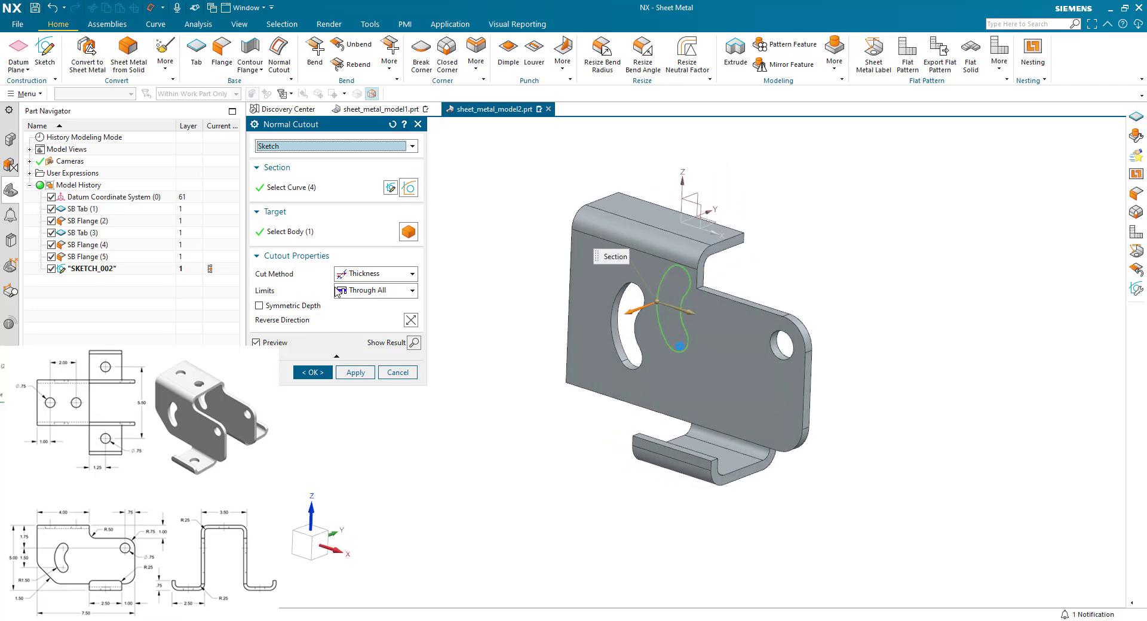
- Confirm the through-all normal cutout of the kidney slot
left_click(312, 373)
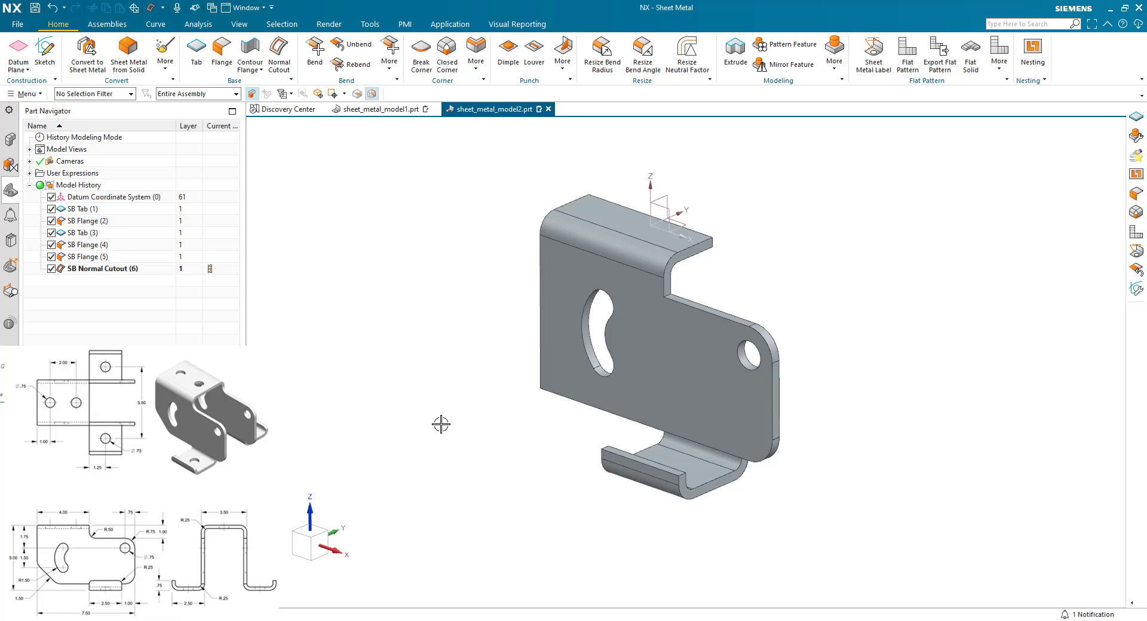
mouse_move(450, 410)
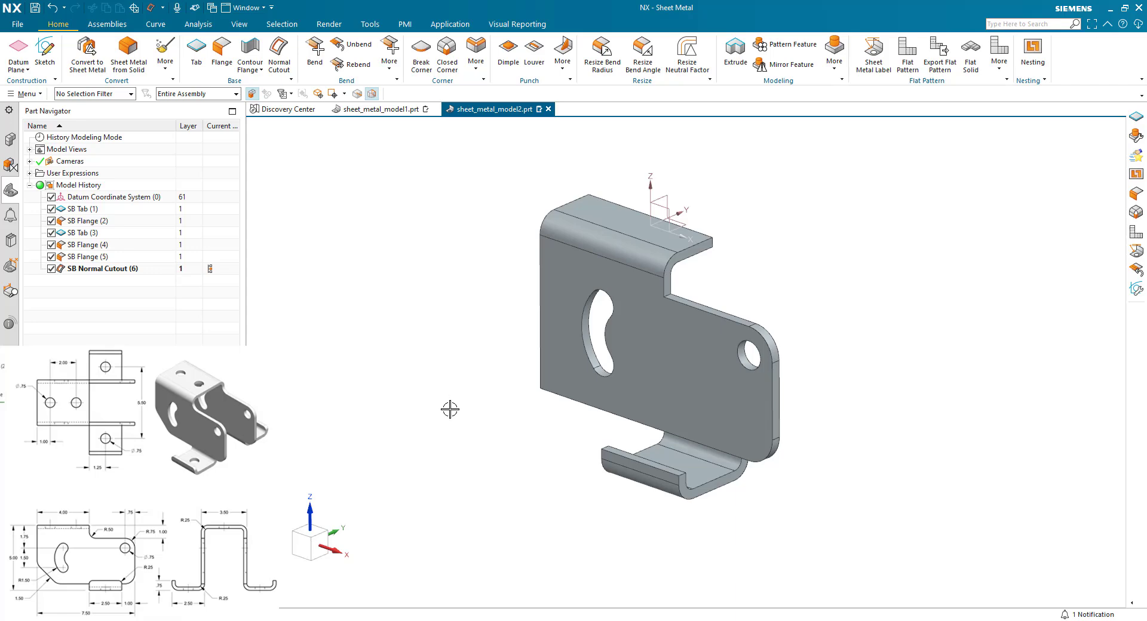
- Chamfer the tab's outer corner with a 1.5 break-corner distance
left_click(420, 55)
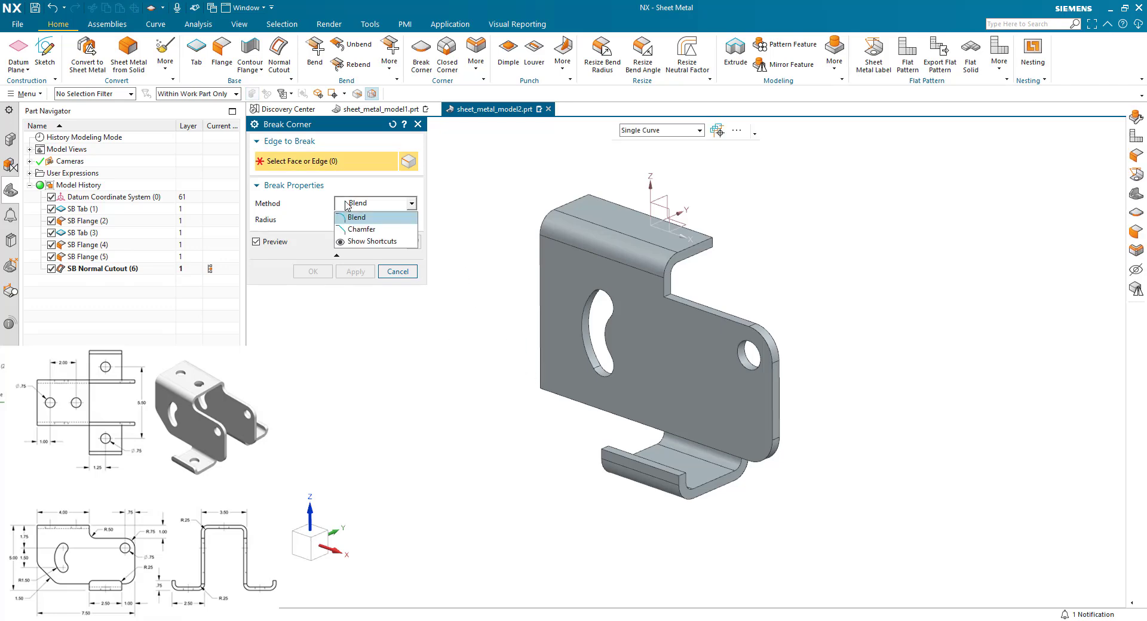
left_click(360, 229)
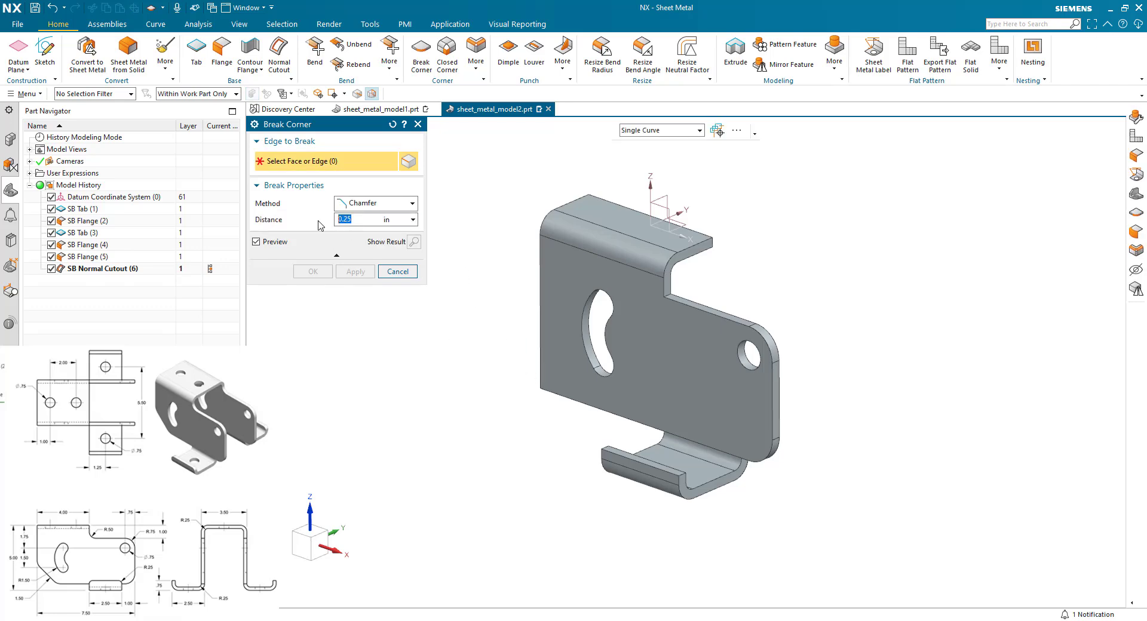
type("1.5")
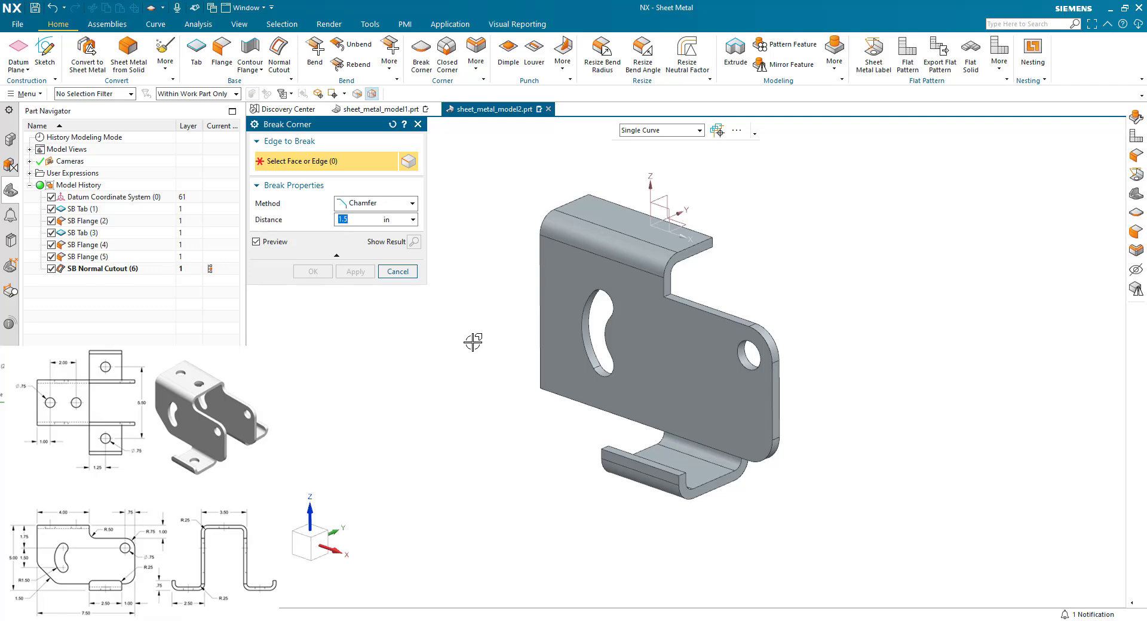
left_click(547, 398)
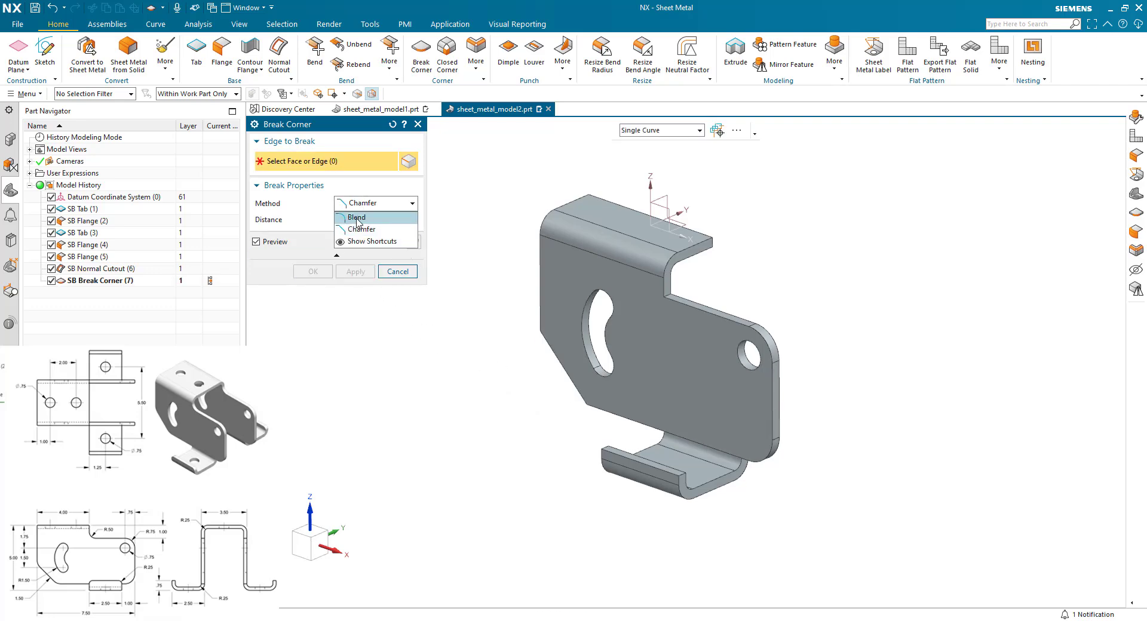
- Blend the two remaining corners, then round the flange corner with a 0.25 blend
left_click(356, 217)
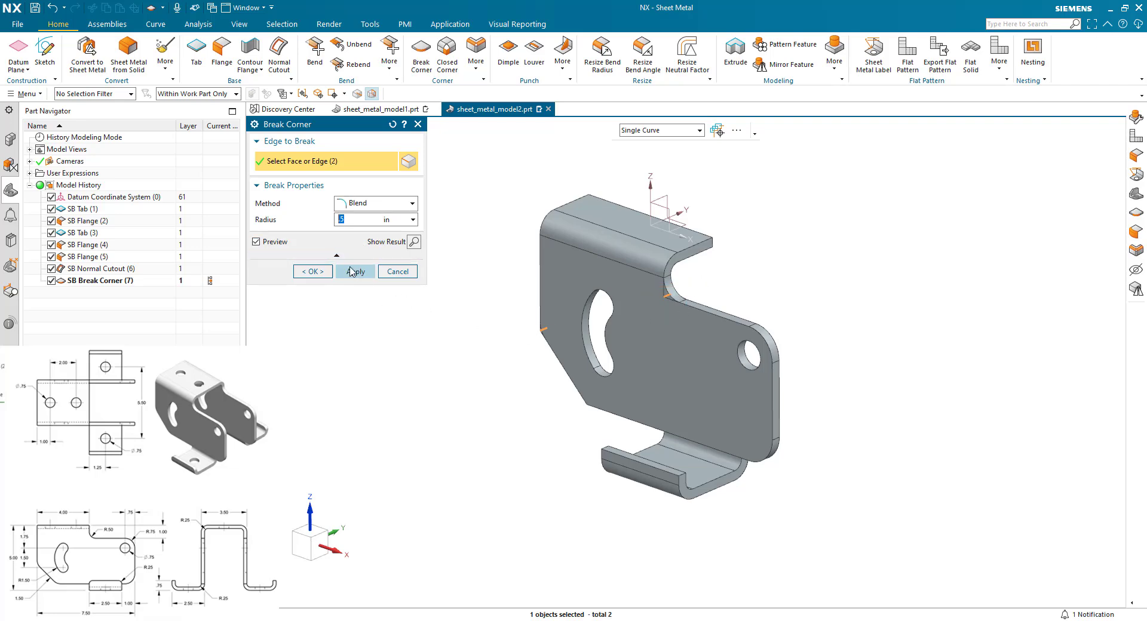
left_click(355, 272)
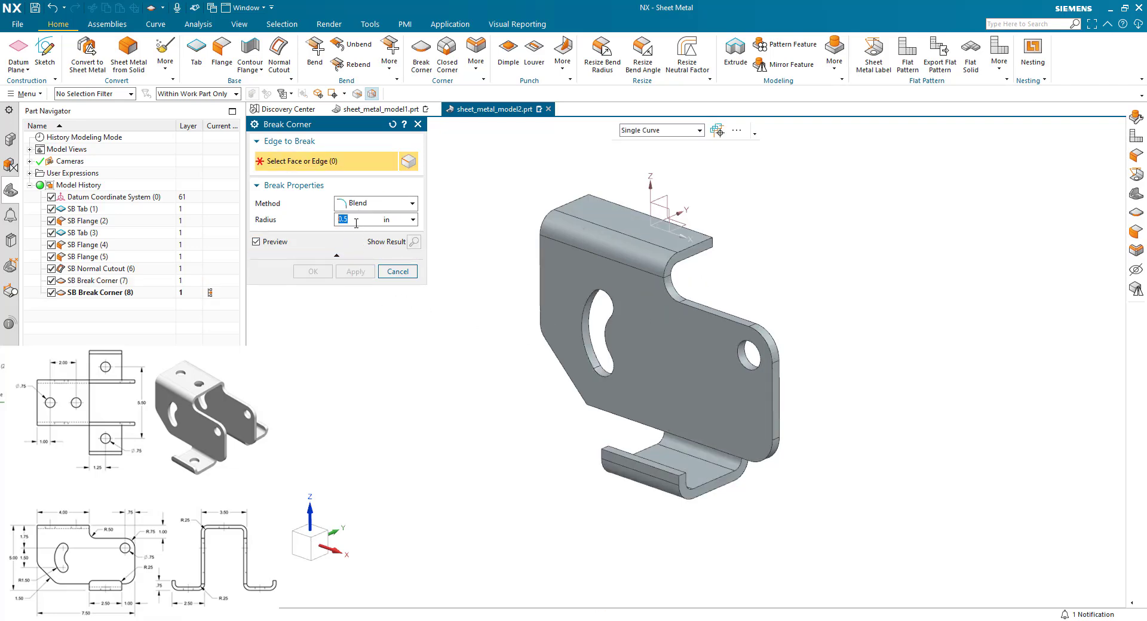
type("25")
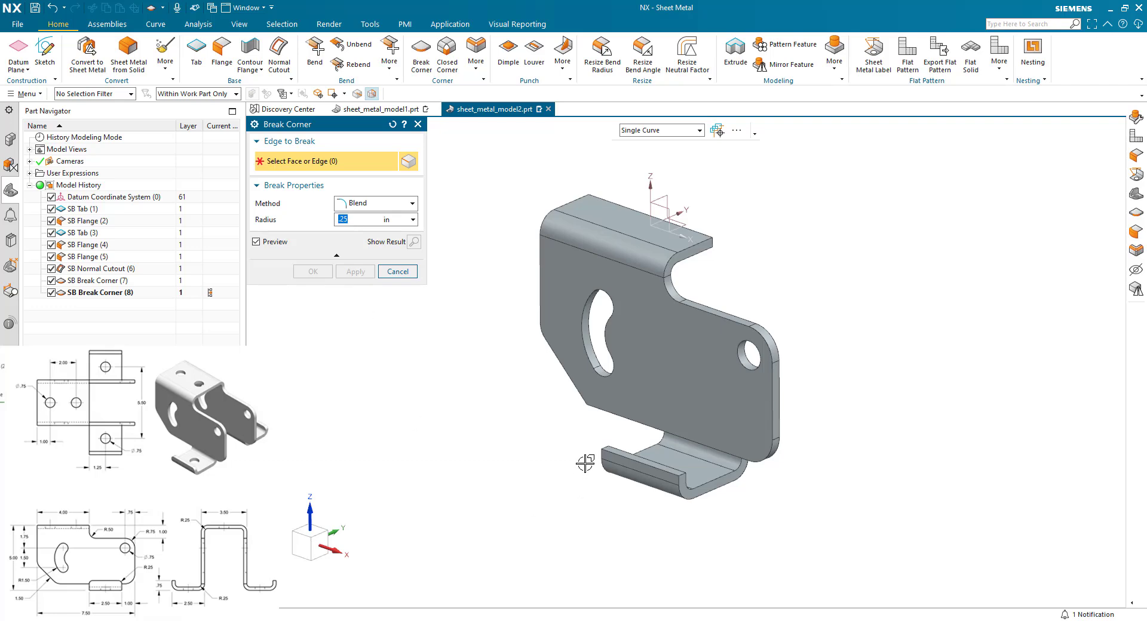
left_click(682, 483)
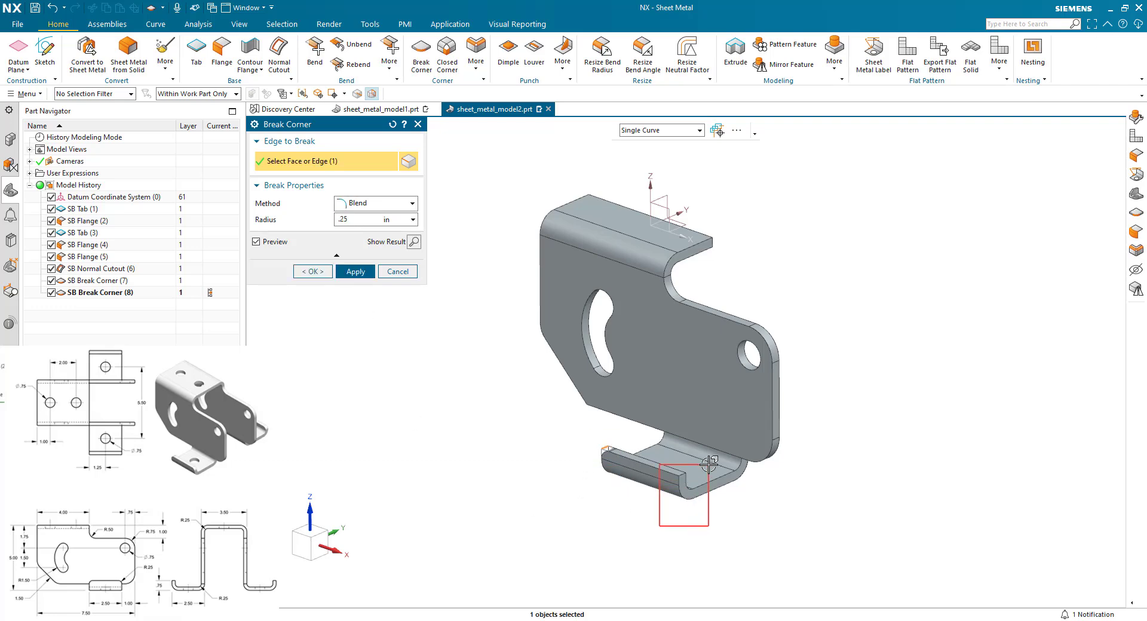
left_click(312, 271)
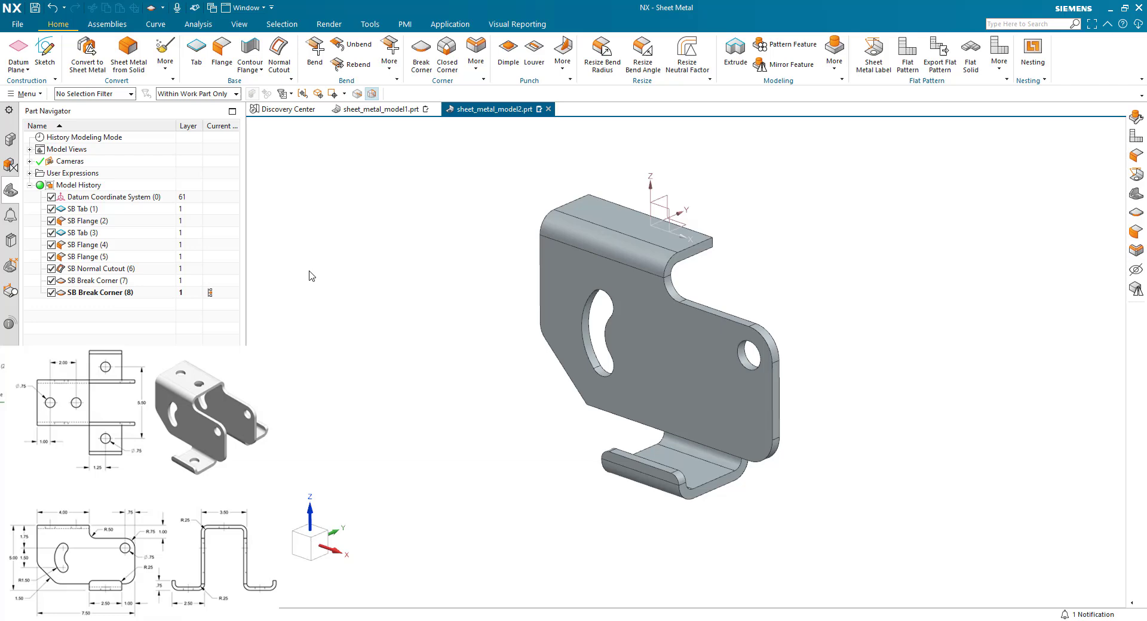
left_click(834, 51)
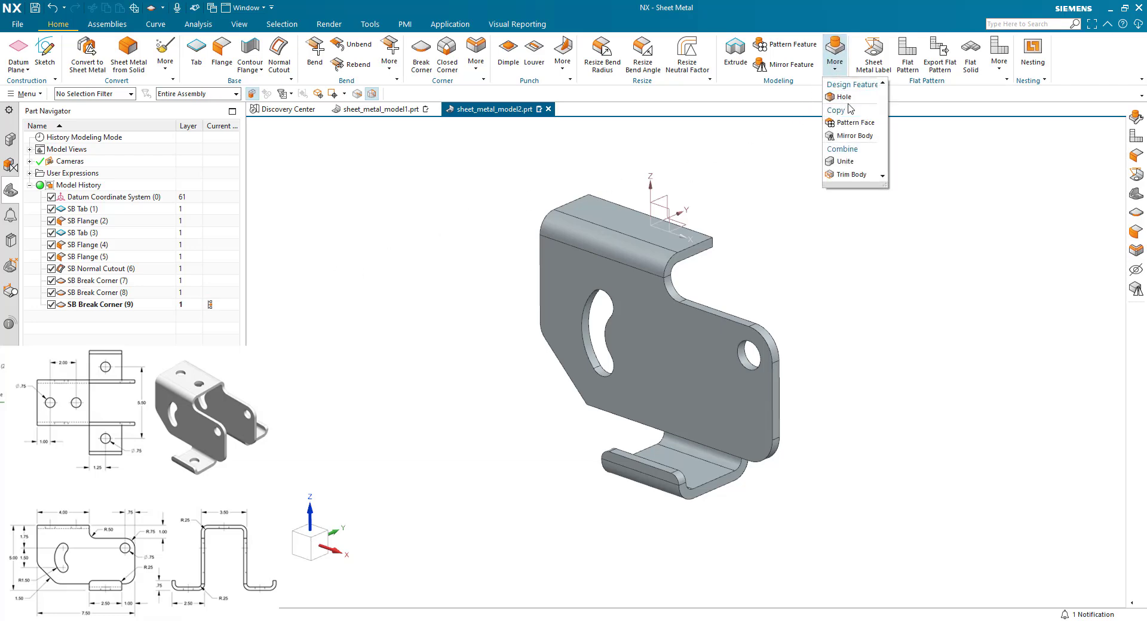
- Mirror the bracket body about the datum plane and unite the two halves into one body
left_click(855, 135)
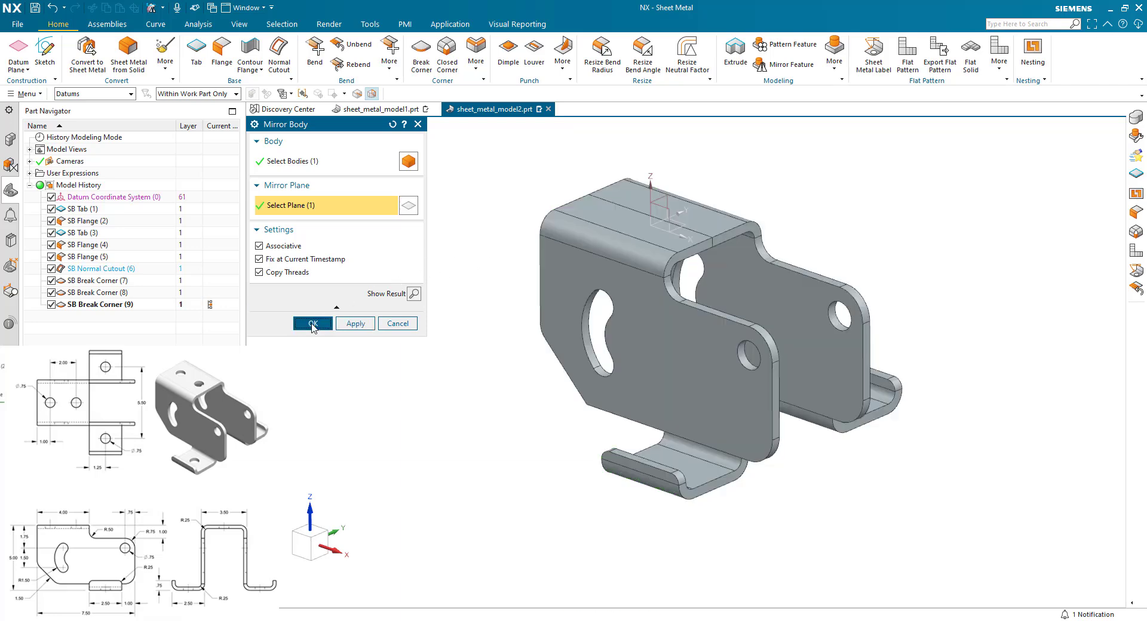
left_click(312, 324)
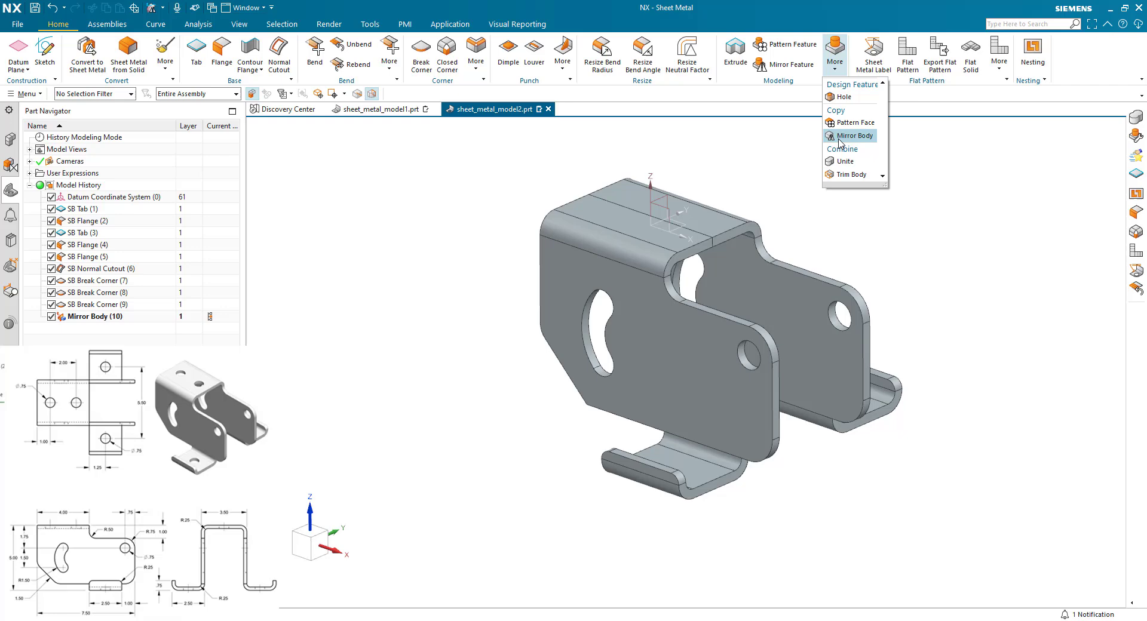
left_click(845, 161)
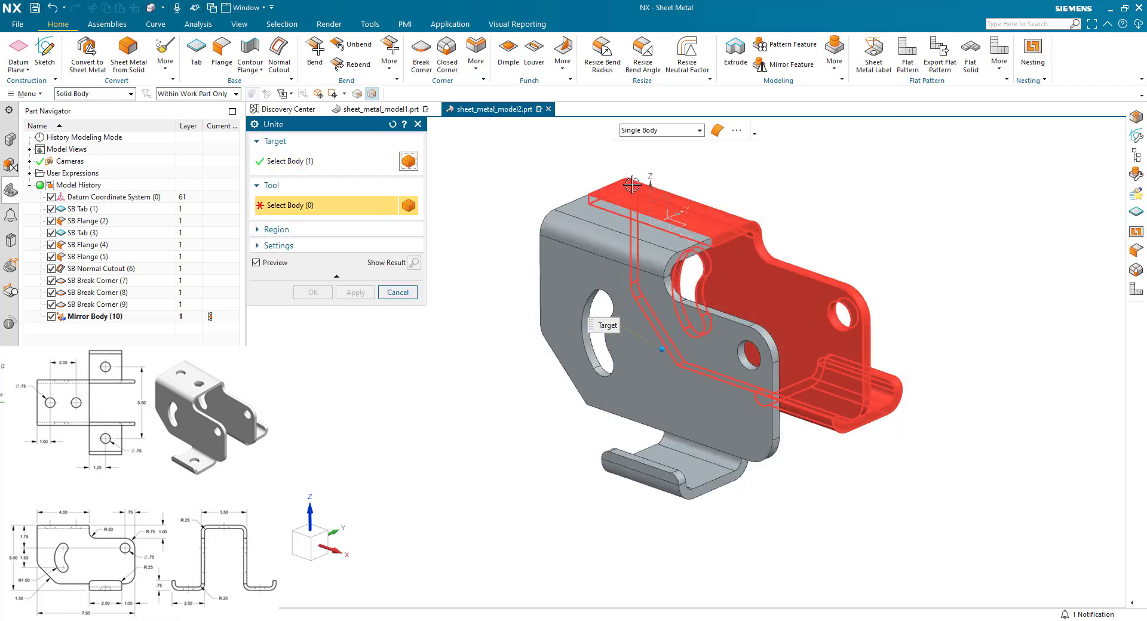
left_click(312, 292)
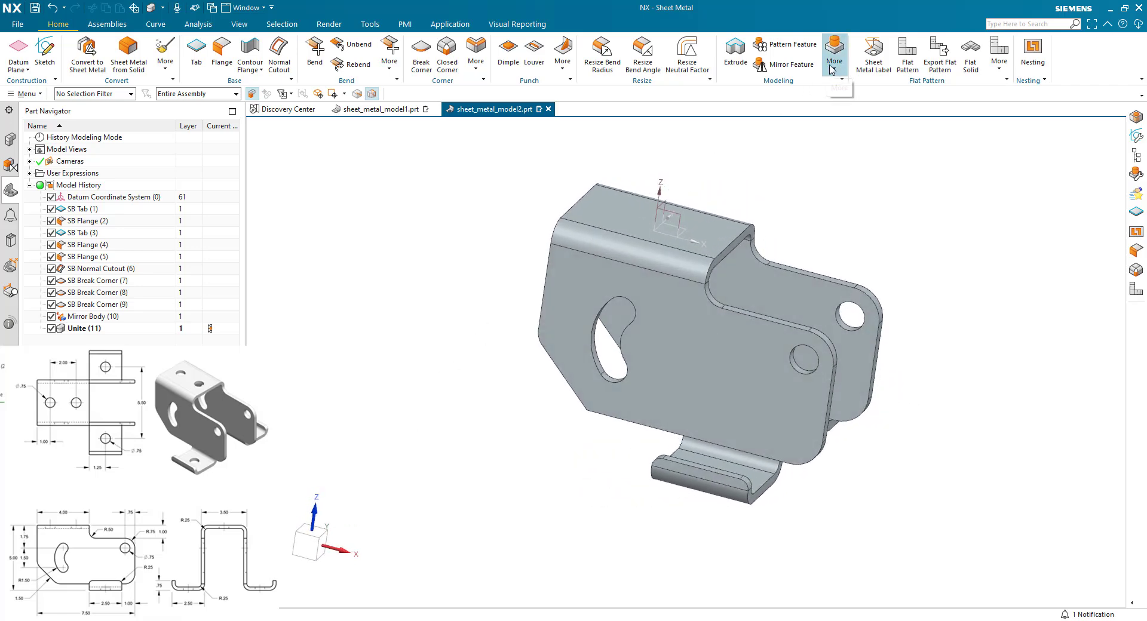
left_click(832, 54)
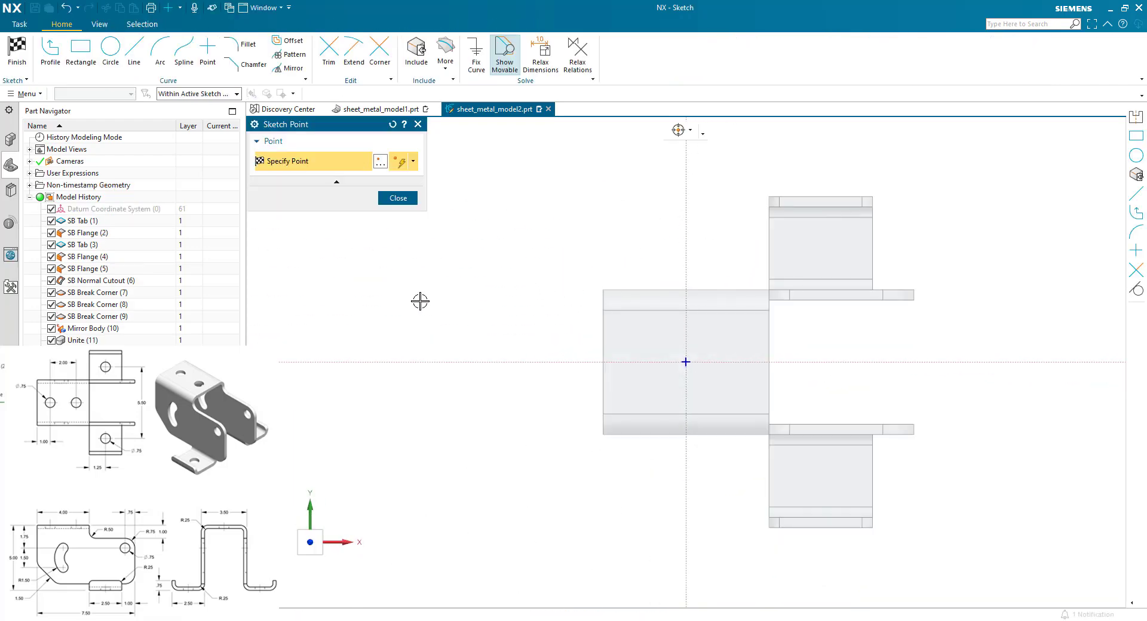
- Place hole centre points on tab and flanges, dimensioned 1 from the edge, 2 apart, symmetric
left_click(650, 366)
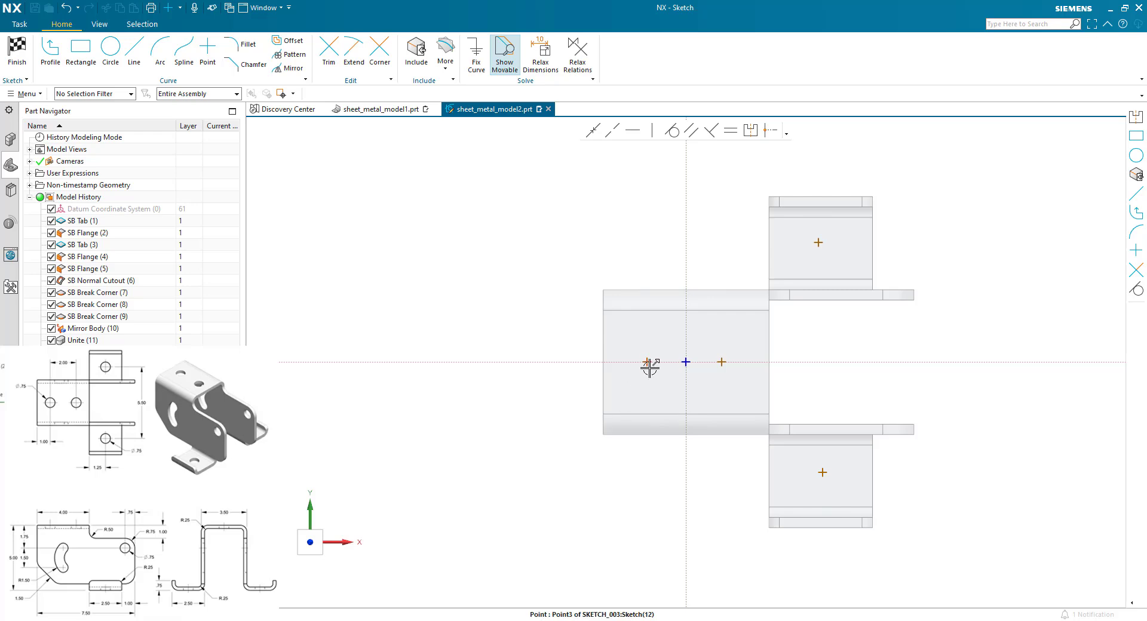
left_click(604, 362)
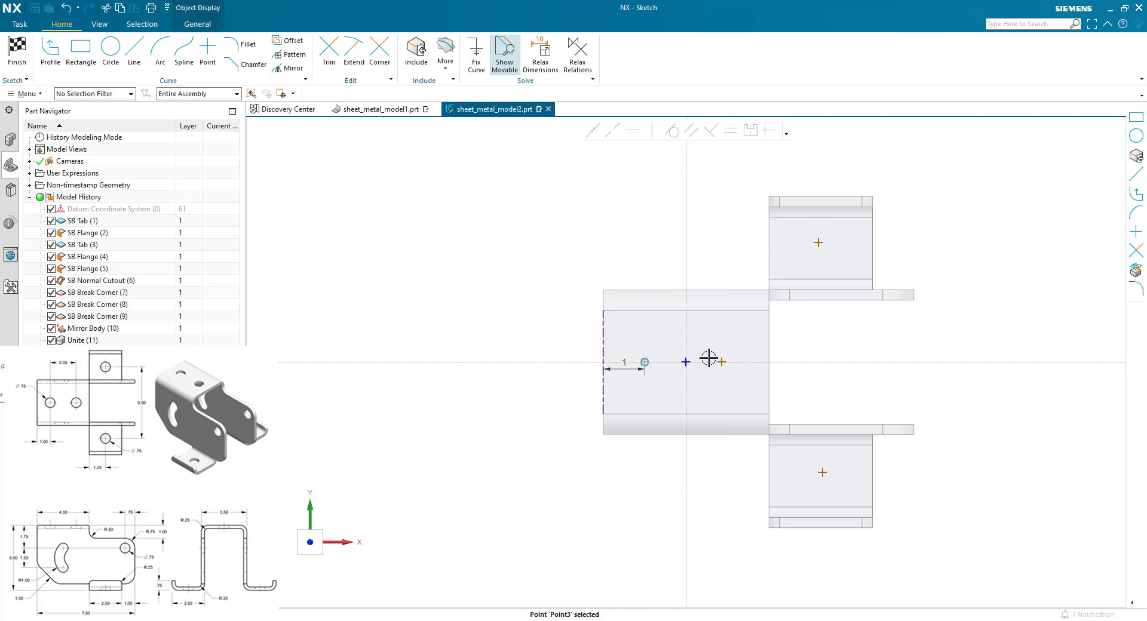
left_click(721, 362)
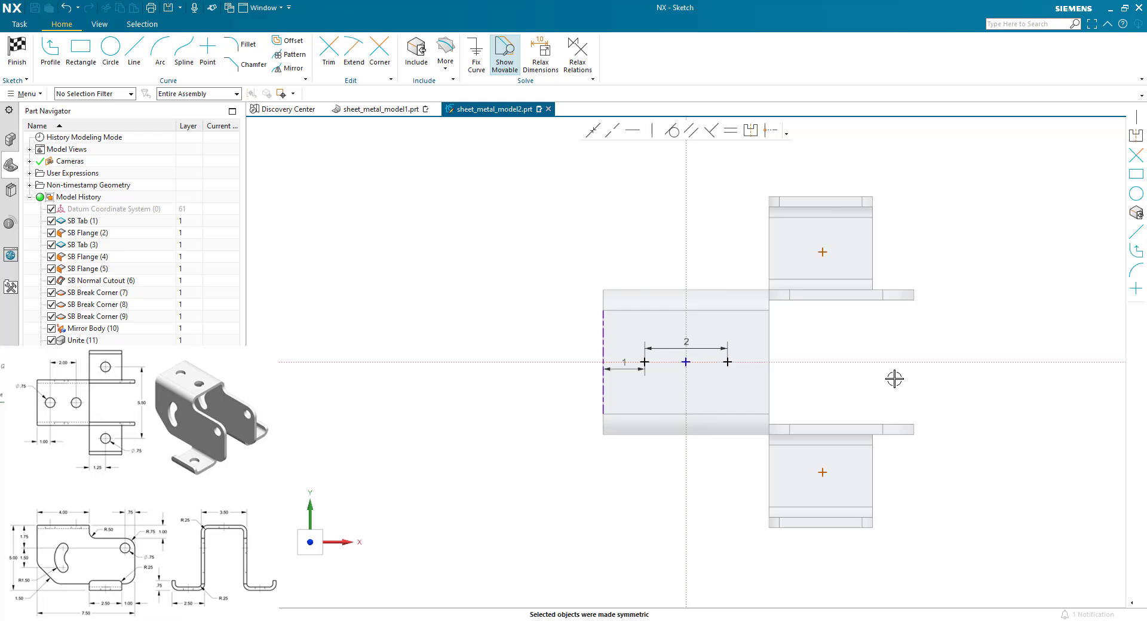
mouse_move(822, 479)
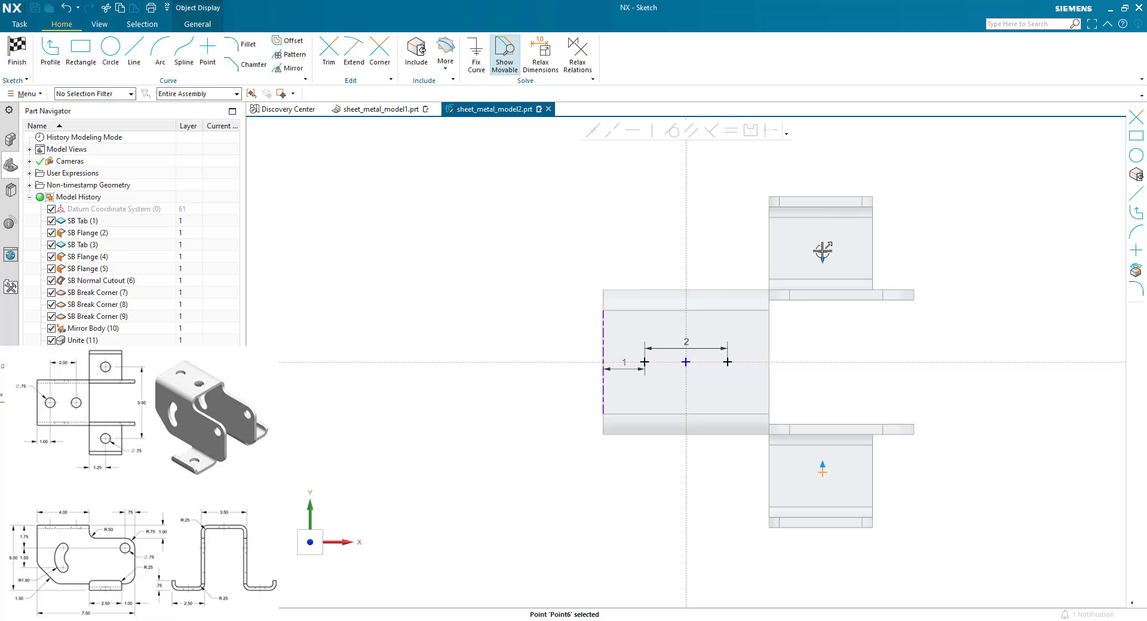
left_click(822, 472)
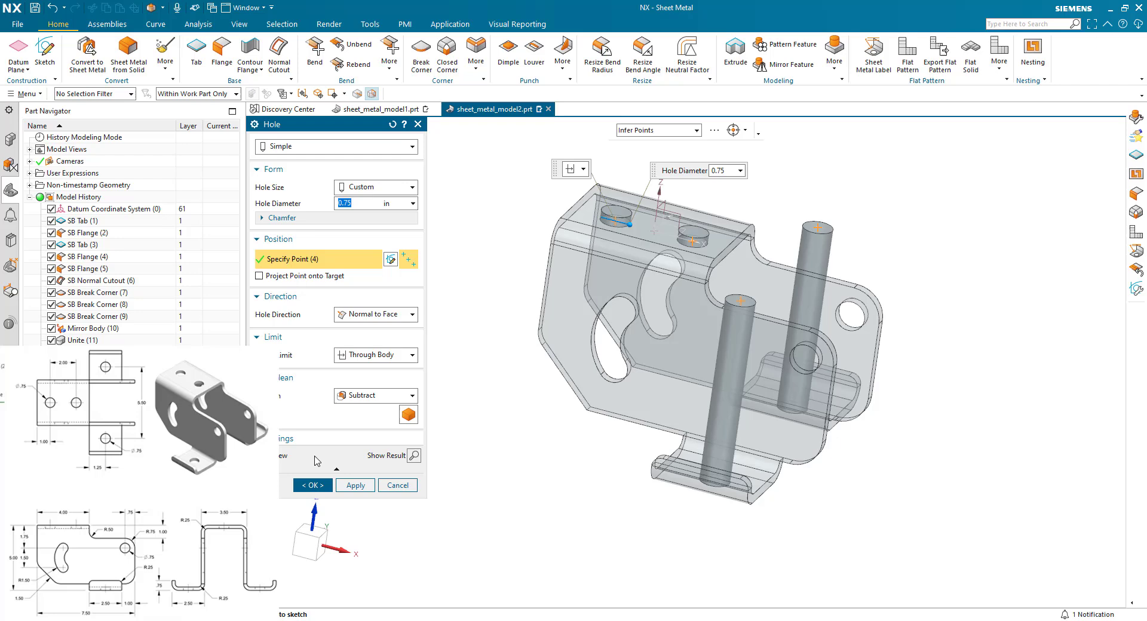
- Cut 0.75 through-body holes at the sketched points on the tab and both flanges
left_click(397, 485)
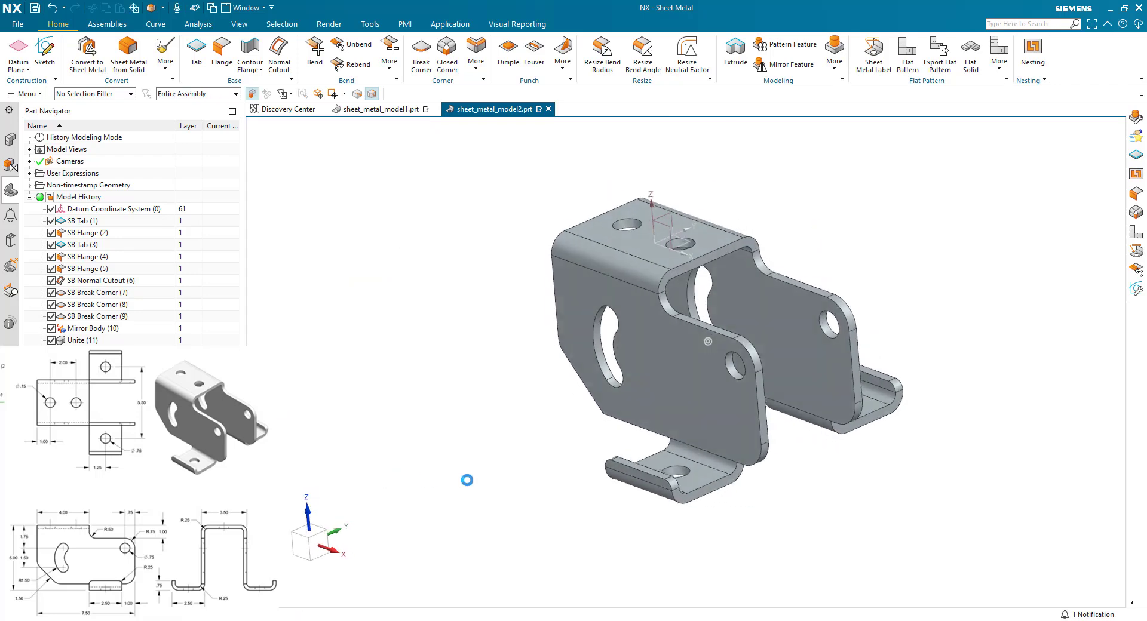